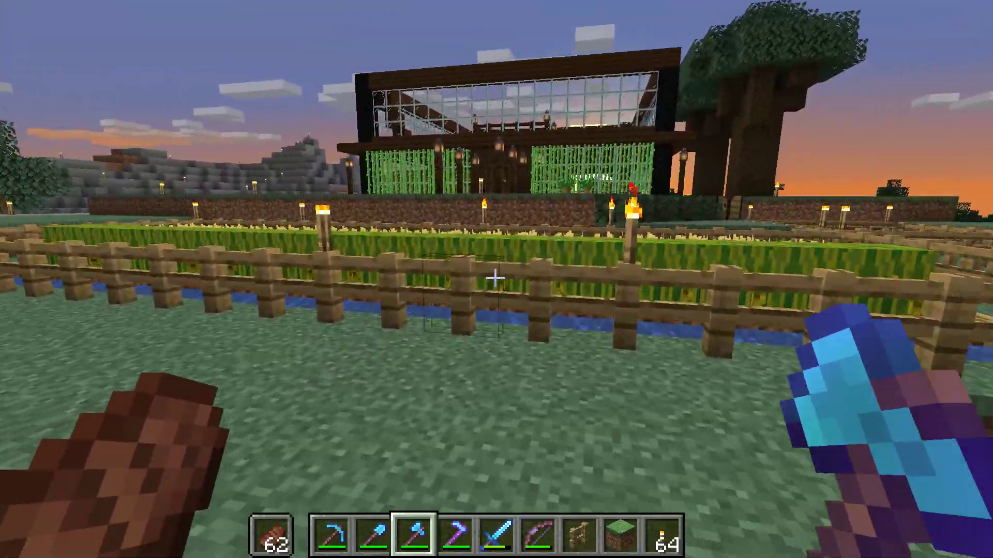
pyautogui.moveTo(497, 279)
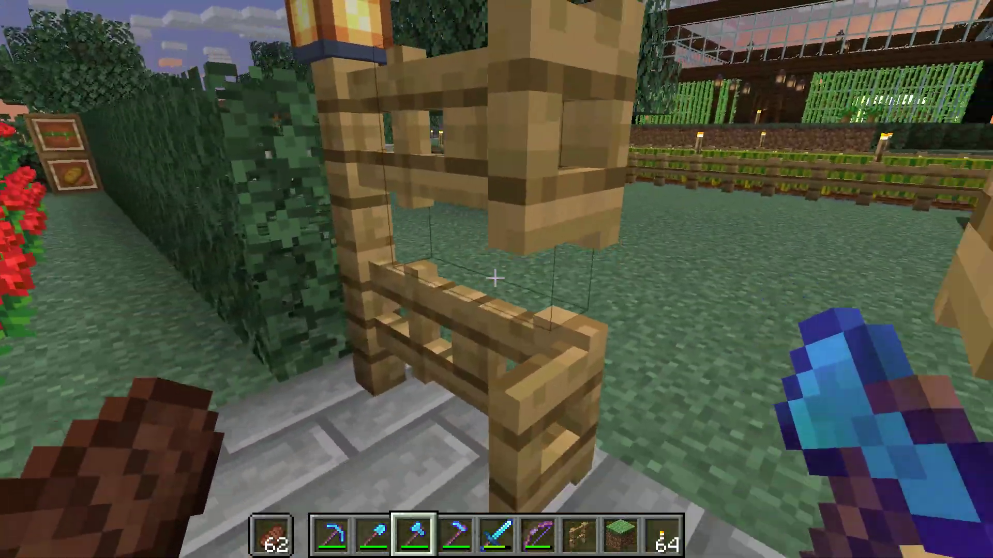
pyautogui.moveTo(495, 279)
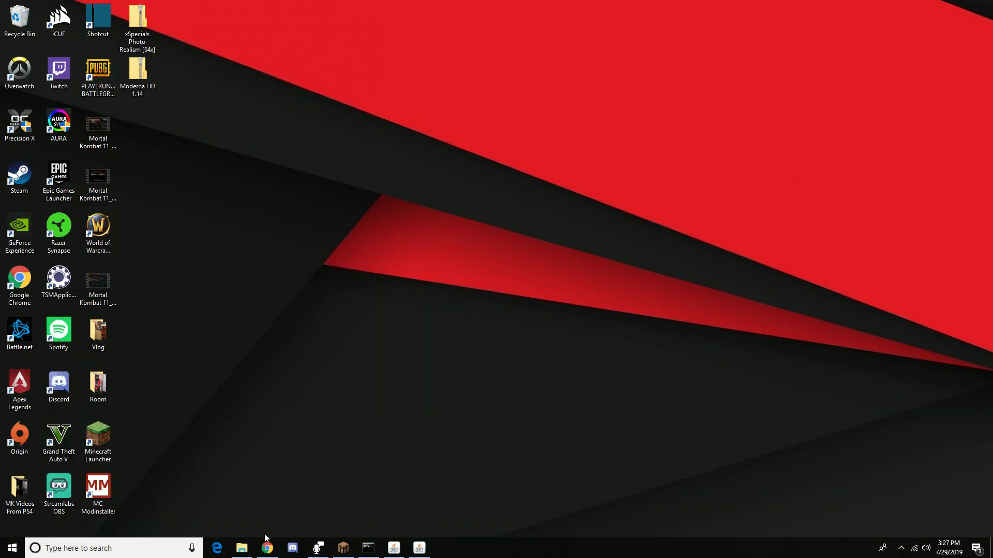
# - Search Google for 'jaba', open the Java Download page, then switch to Google's home tab
pyautogui.click(266, 548)
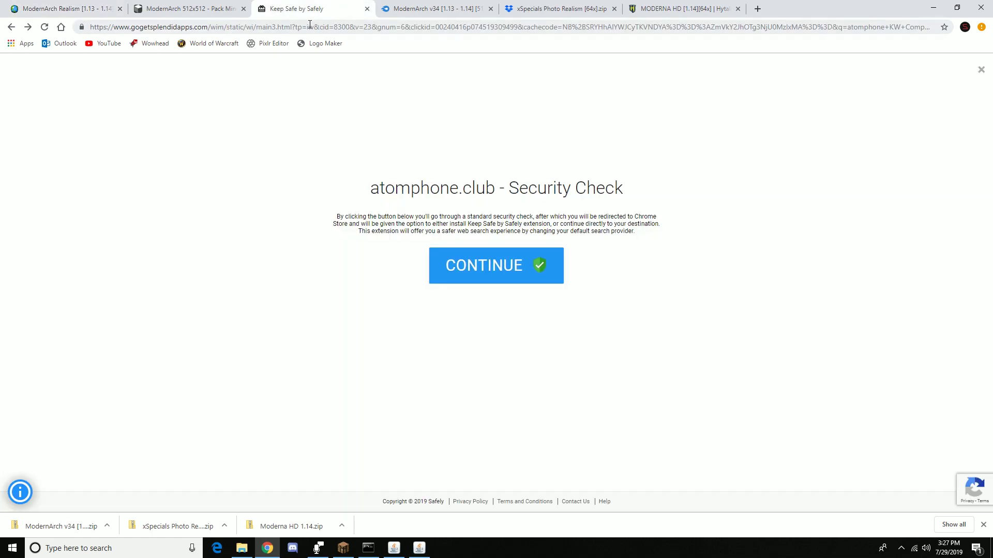
pyautogui.write('jaba')
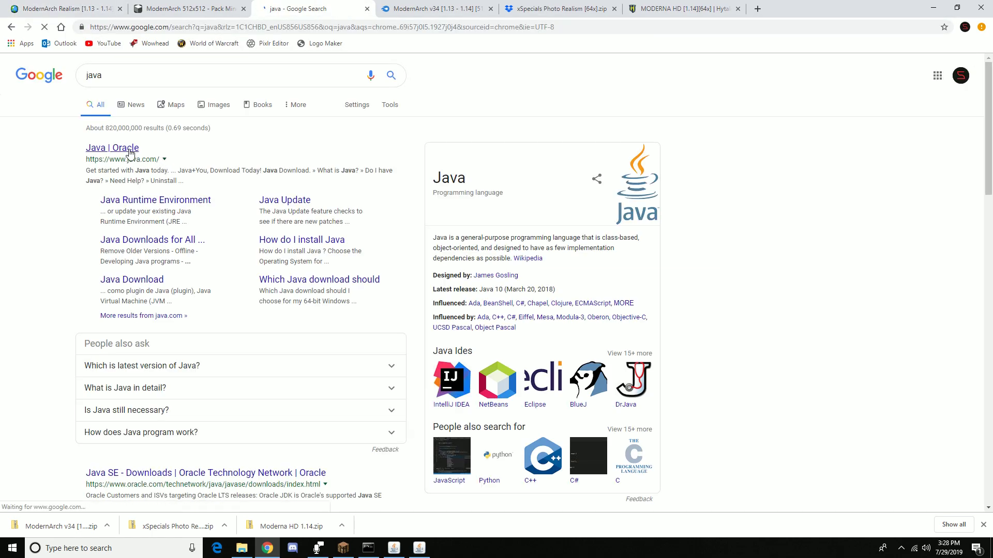
pyautogui.click(111, 148)
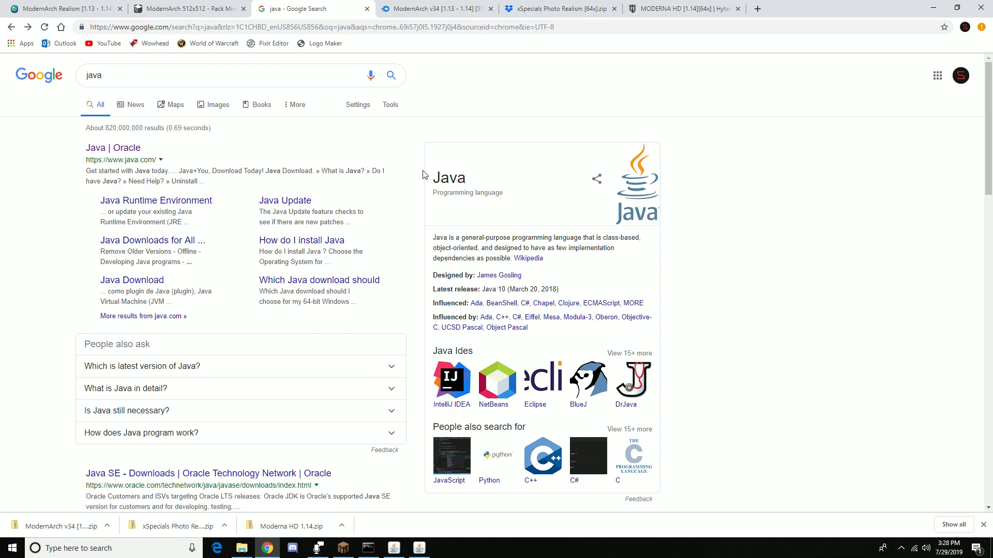
pyautogui.moveTo(486, 184)
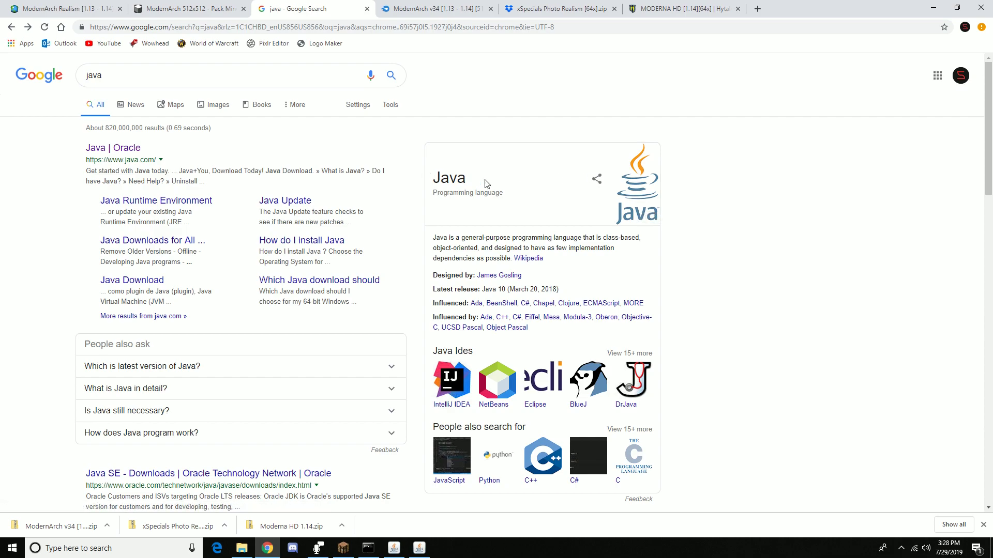
pyautogui.moveTo(140, 286)
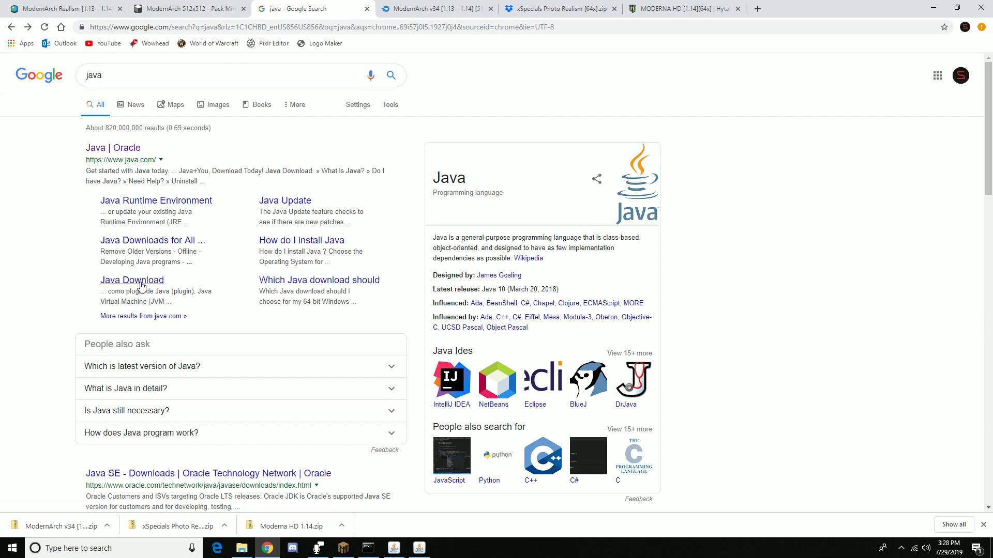
pyautogui.click(132, 280)
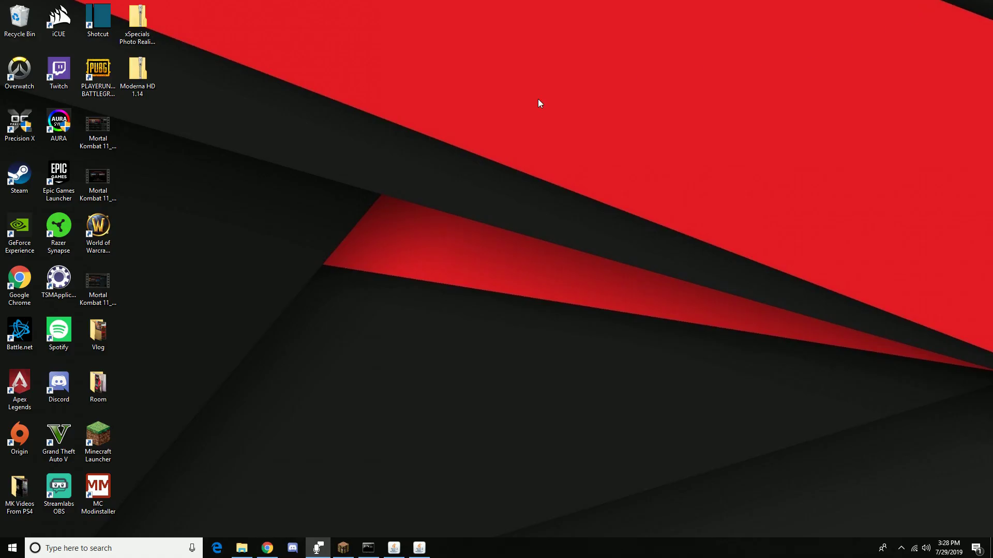
pyautogui.moveTo(295, 200)
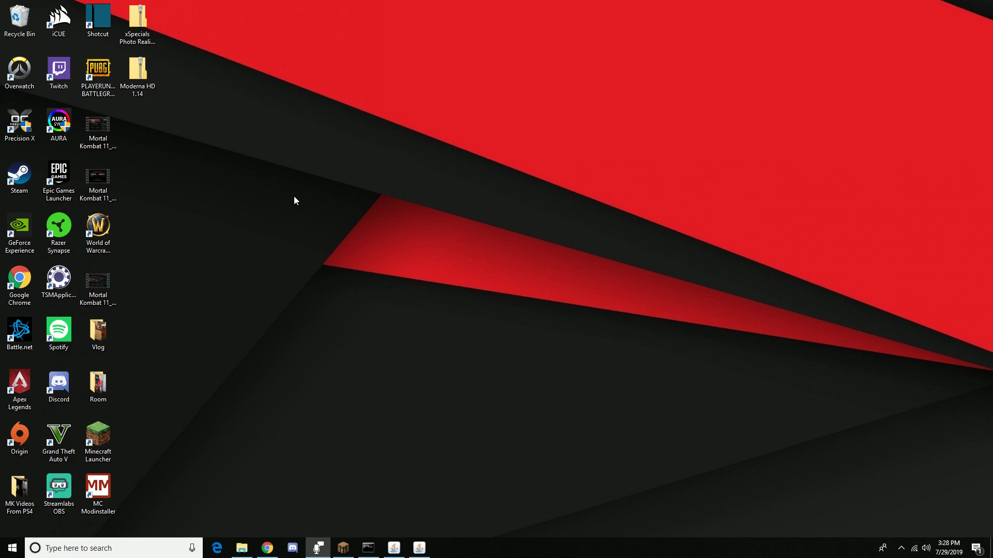
pyautogui.moveTo(181, 312)
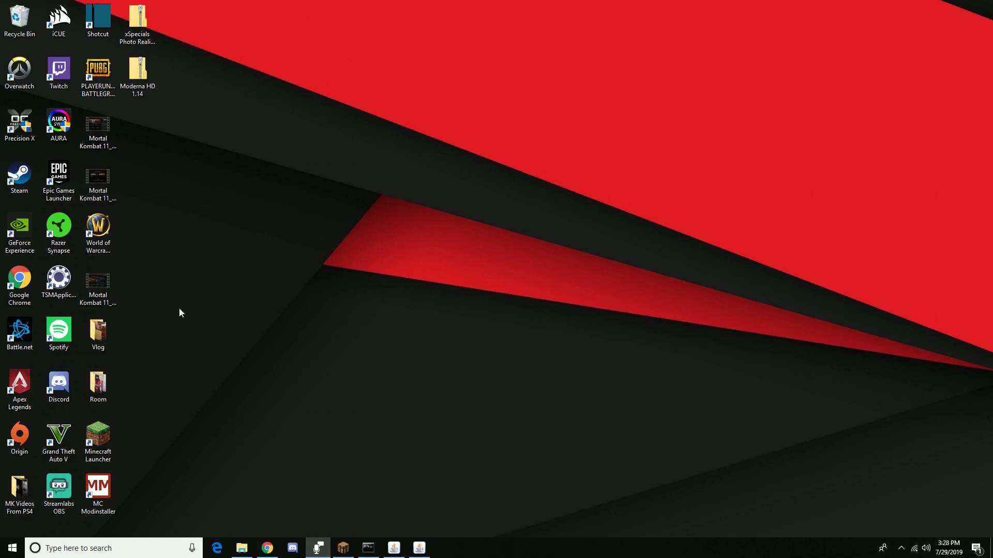
pyautogui.click(266, 548)
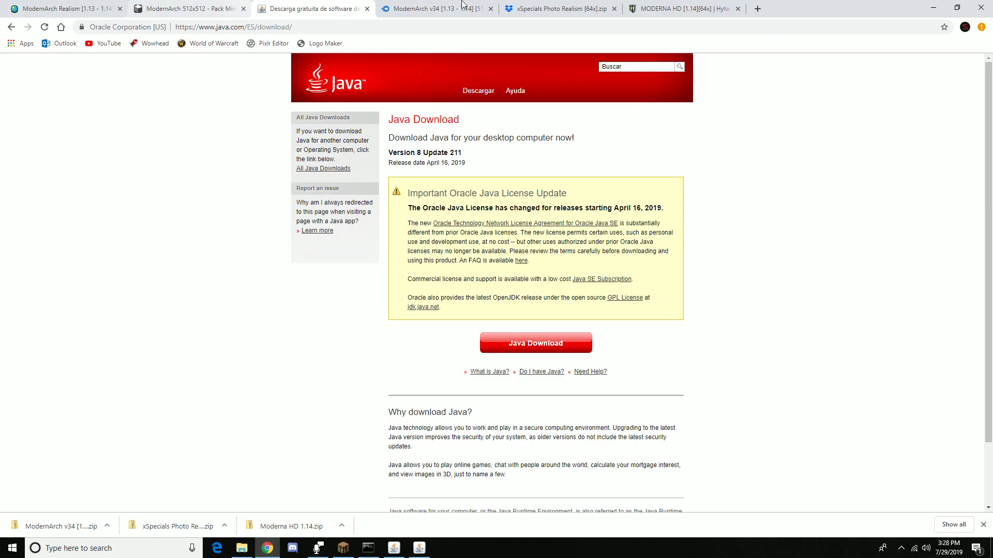
pyautogui.click(430, 10)
pyautogui.write('m')
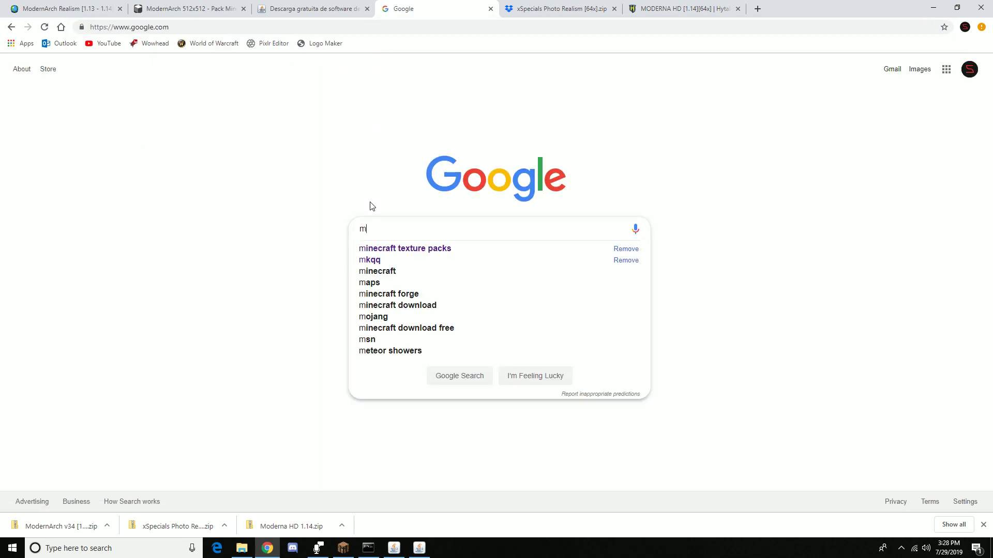
# - Search minecraft texture packs, browse Planet Minecraft's pack listing, and reopen it at page 1
pyautogui.click(405, 248)
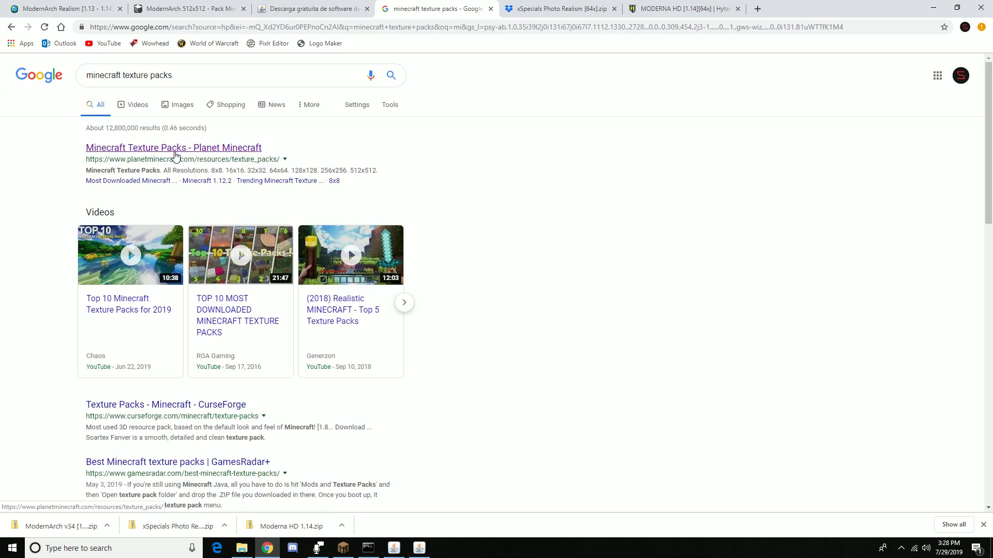
pyautogui.click(174, 148)
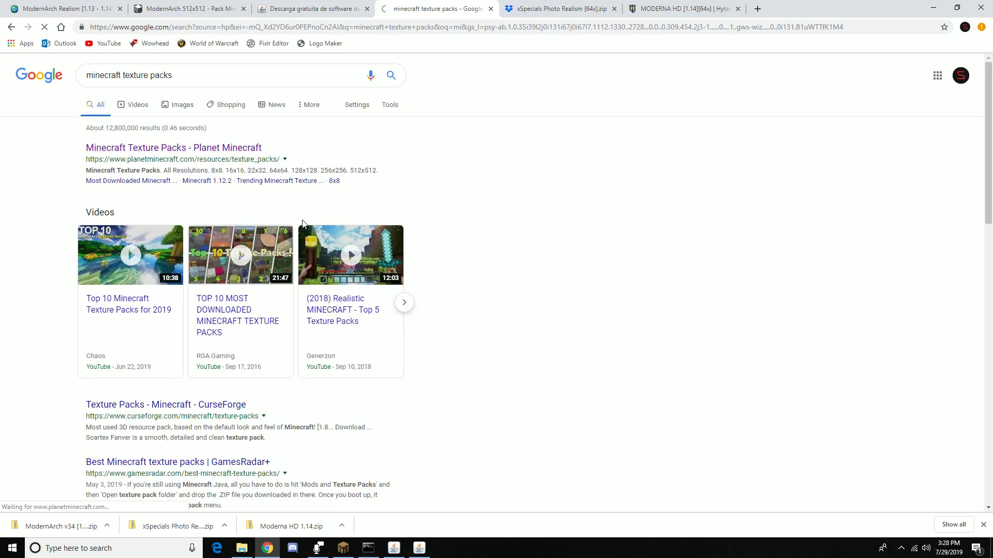
pyautogui.click(173, 147)
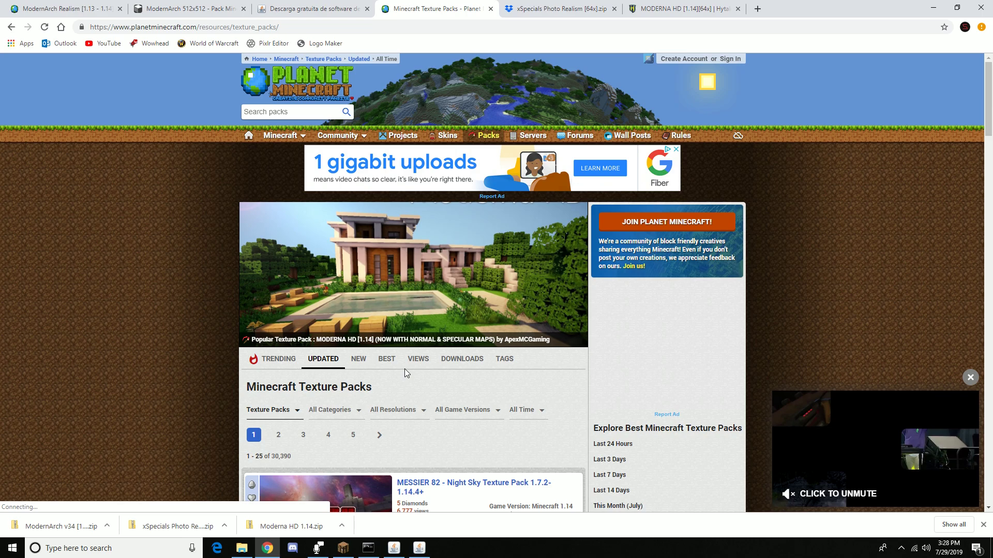
pyautogui.scroll(-3)
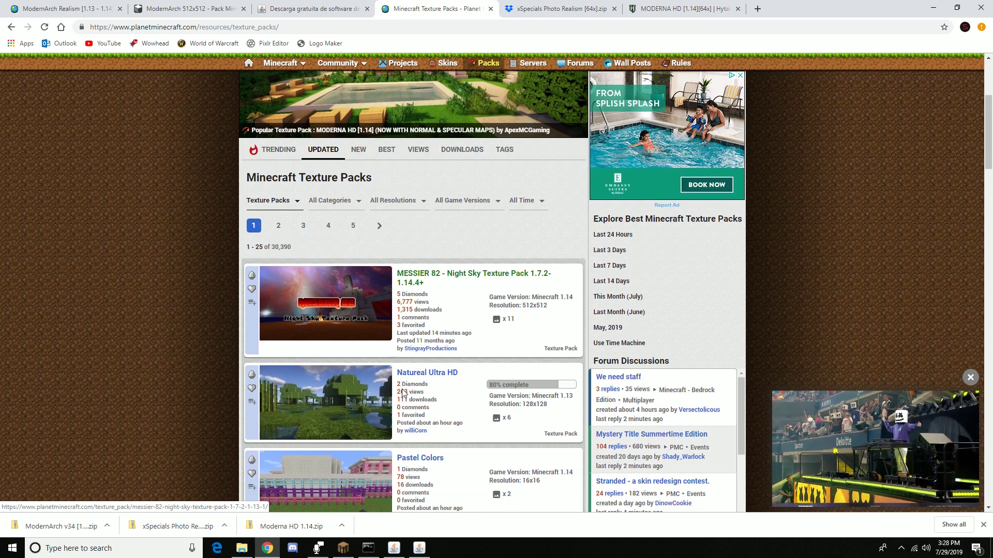
pyautogui.scroll(-3)
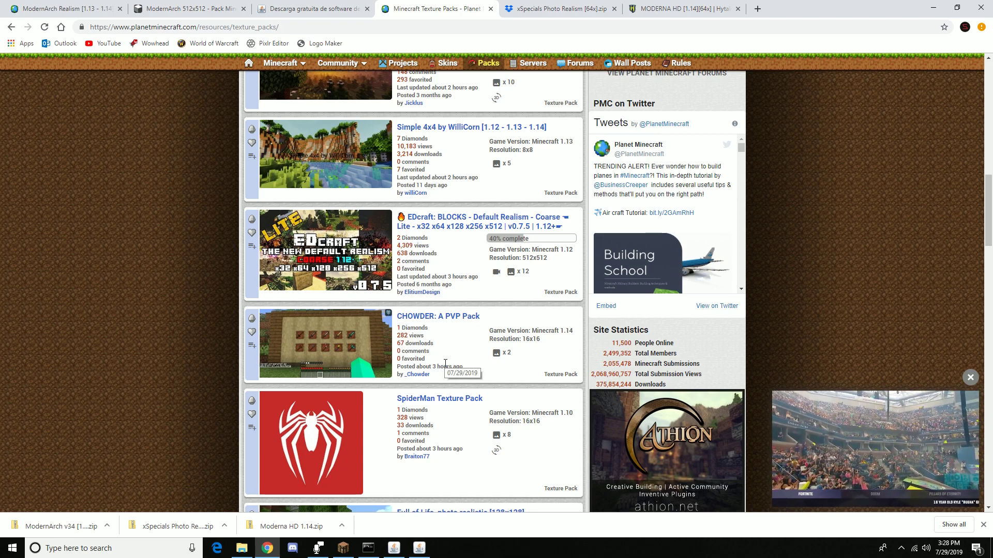
pyautogui.scroll(-3)
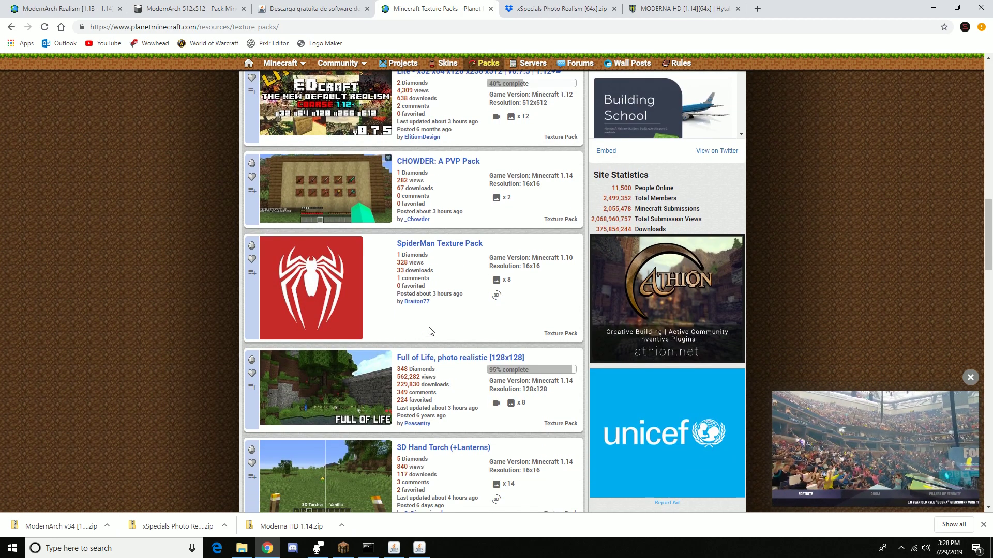
pyautogui.scroll(-3)
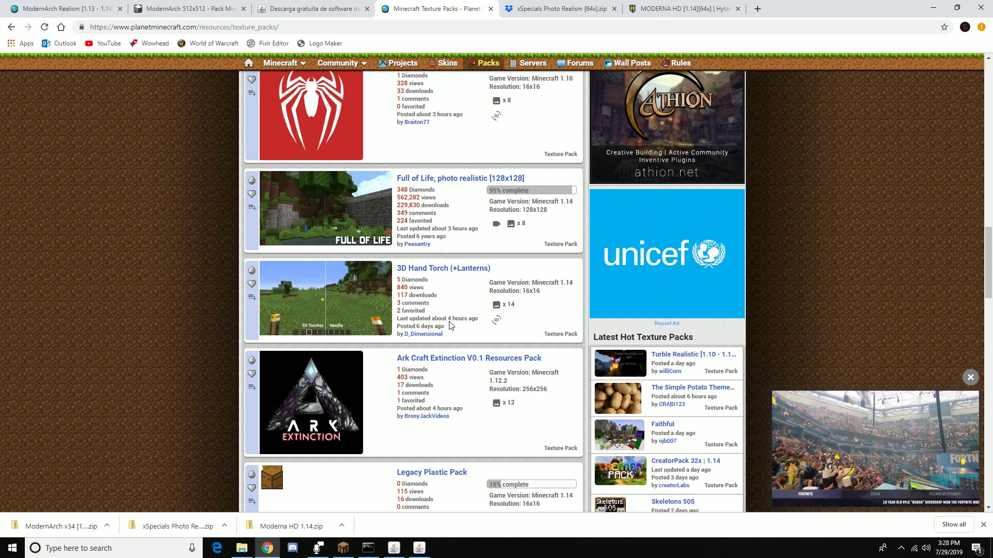
pyautogui.scroll(-3)
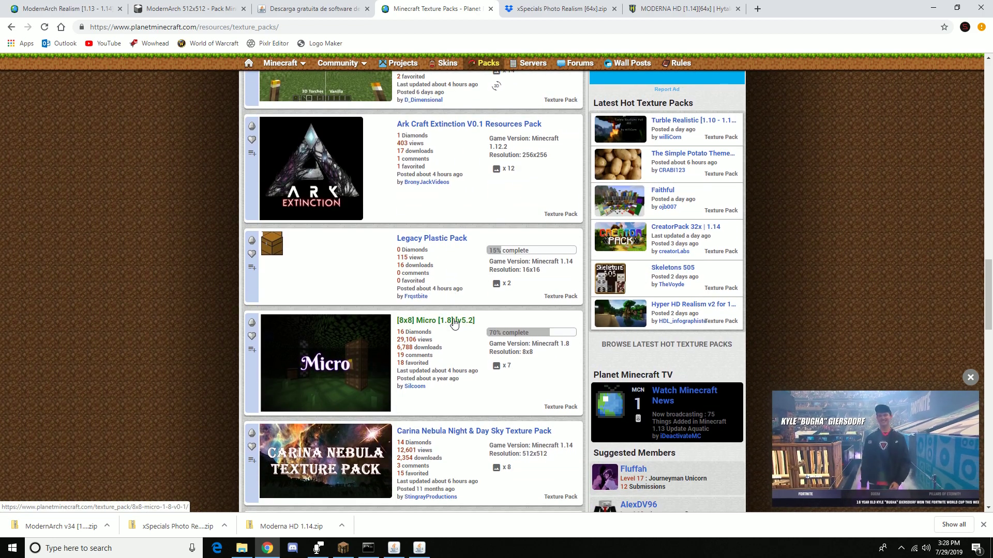
pyautogui.scroll(-3)
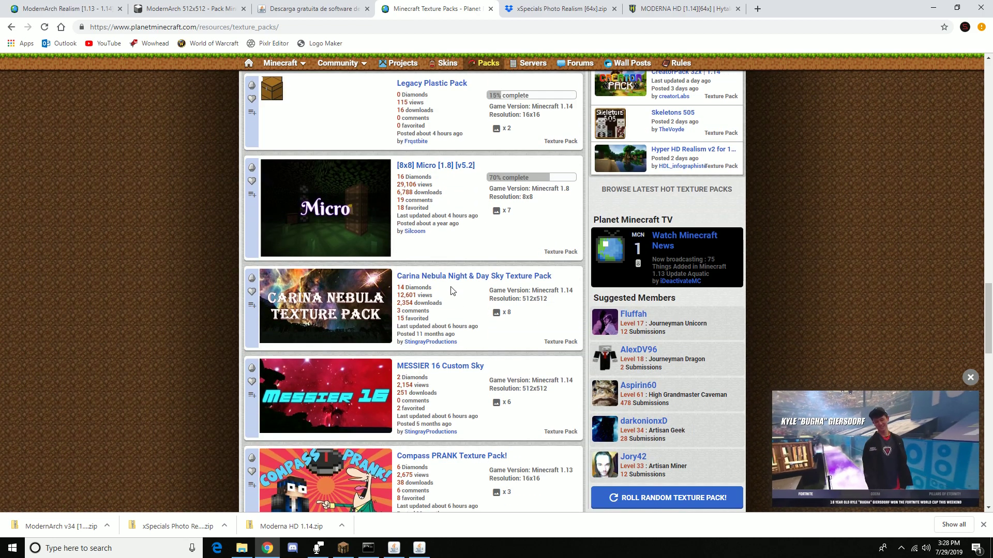
pyautogui.scroll(-3)
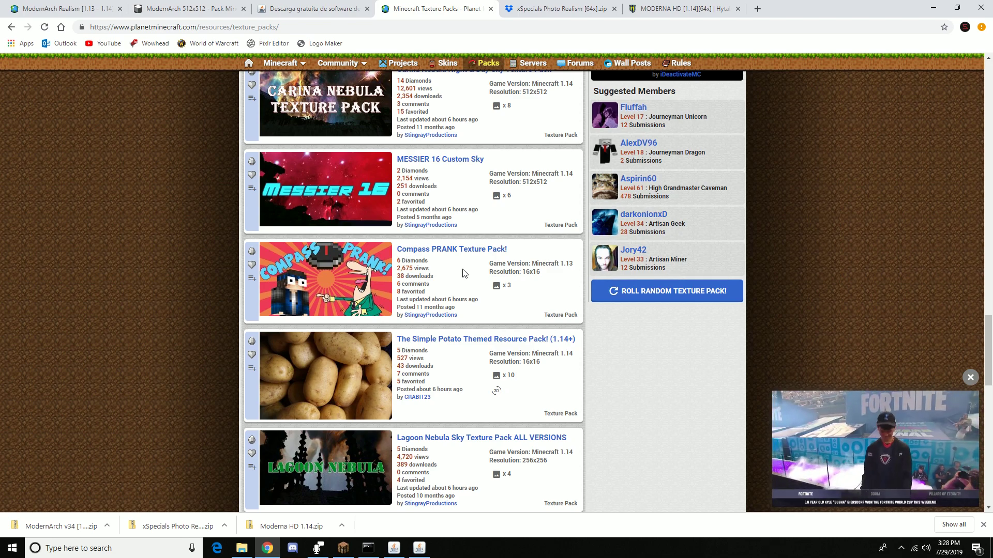
pyautogui.scroll(-3)
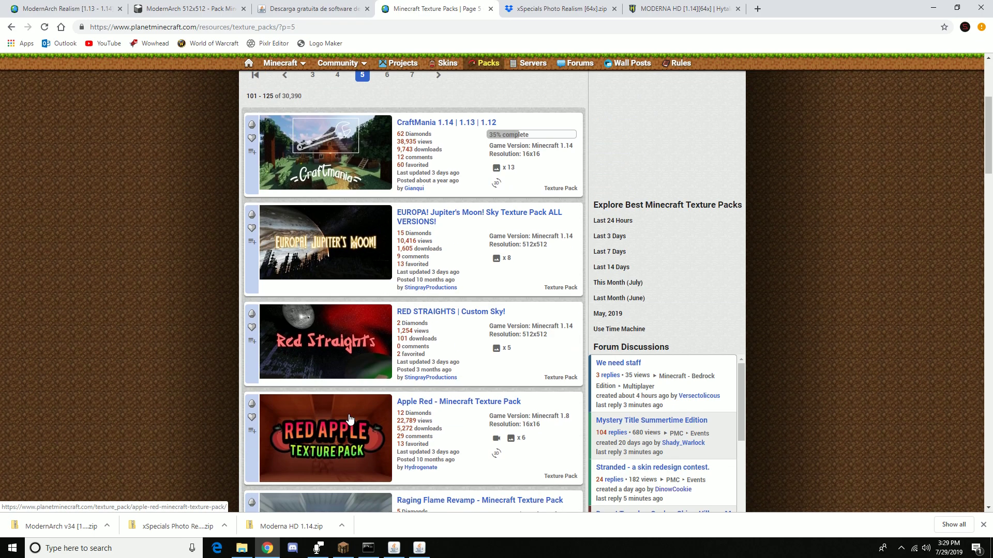
pyautogui.moveTo(352, 416)
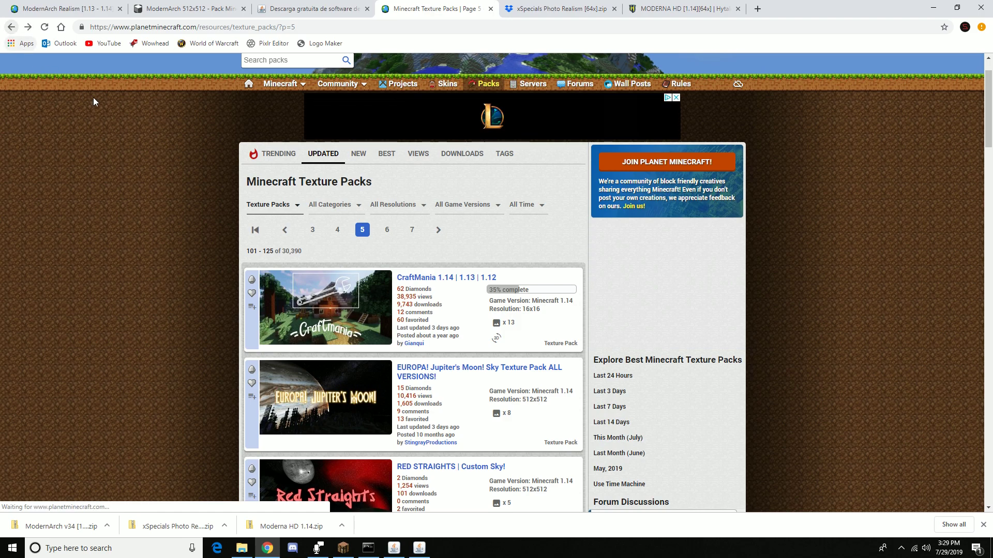
pyautogui.moveTo(85, 117)
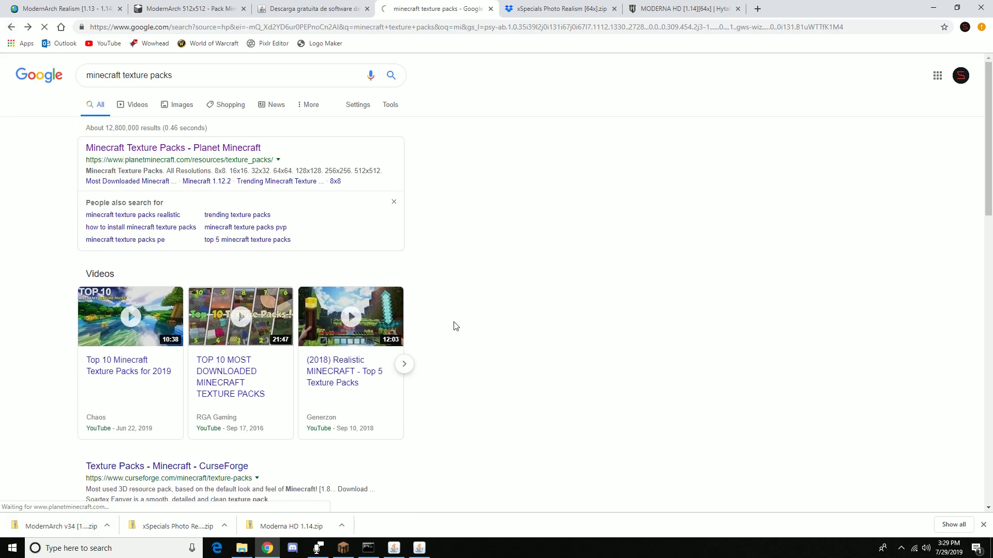
pyautogui.click(146, 147)
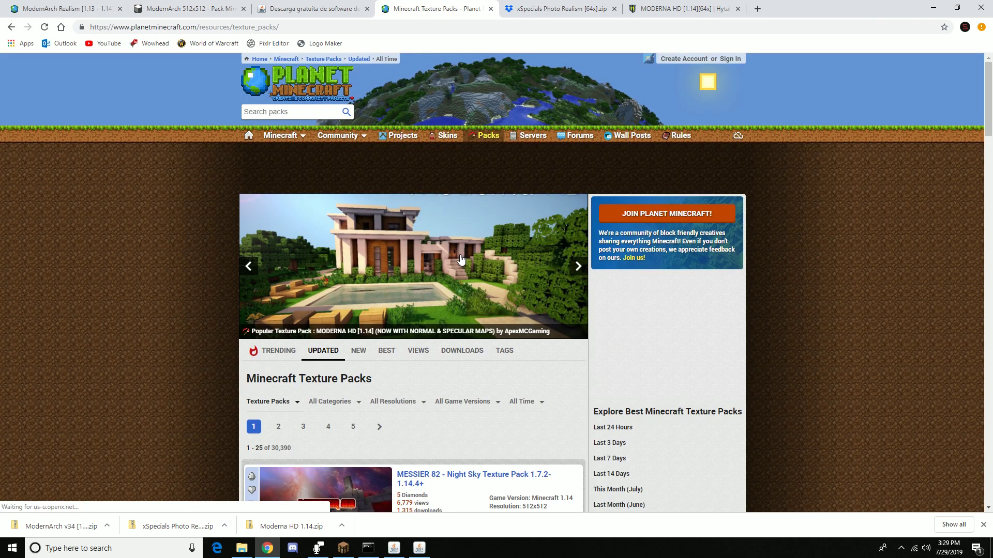
# - Open the Moderna HD pack page and download the MODERNA HD [1.14][64x] zip
pyautogui.click(461, 259)
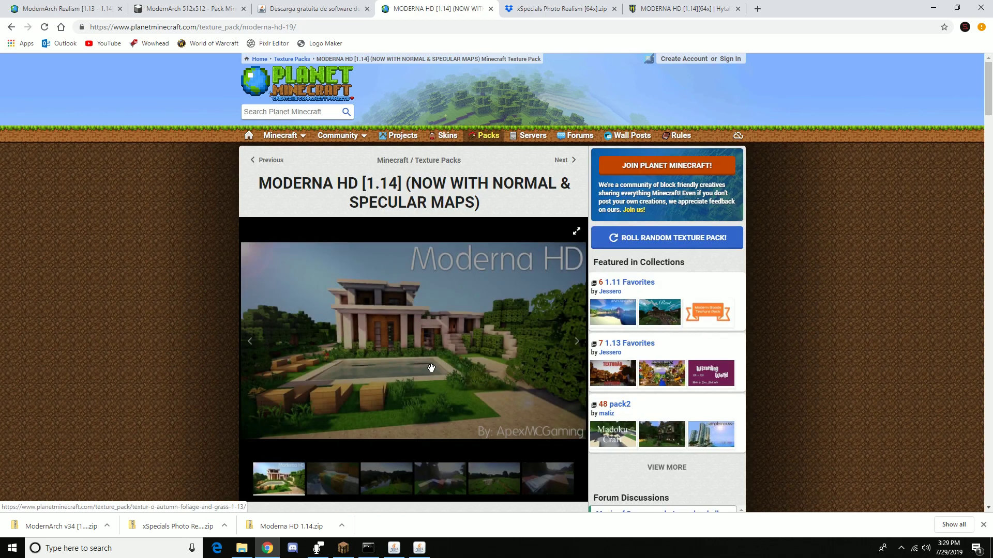
pyautogui.scroll(-3)
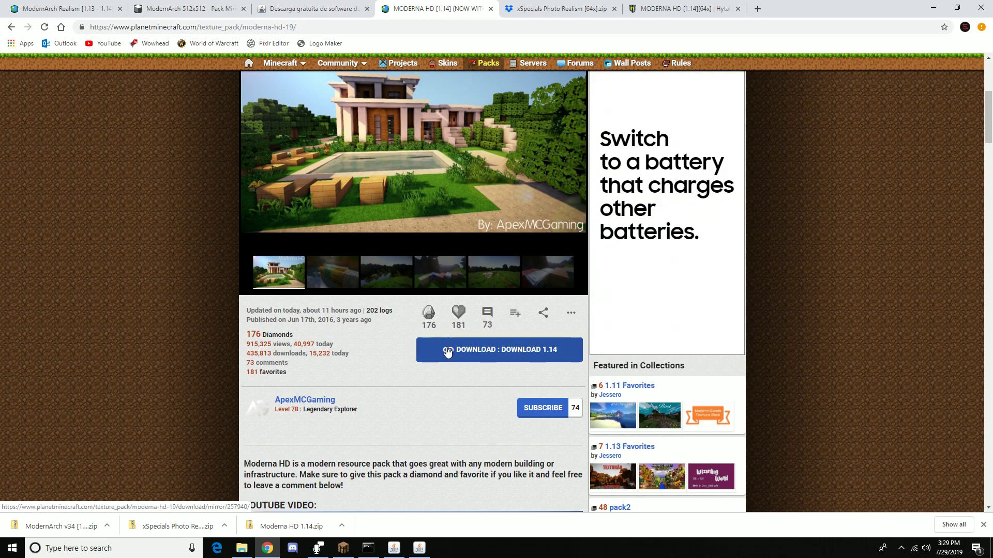
pyautogui.click(448, 349)
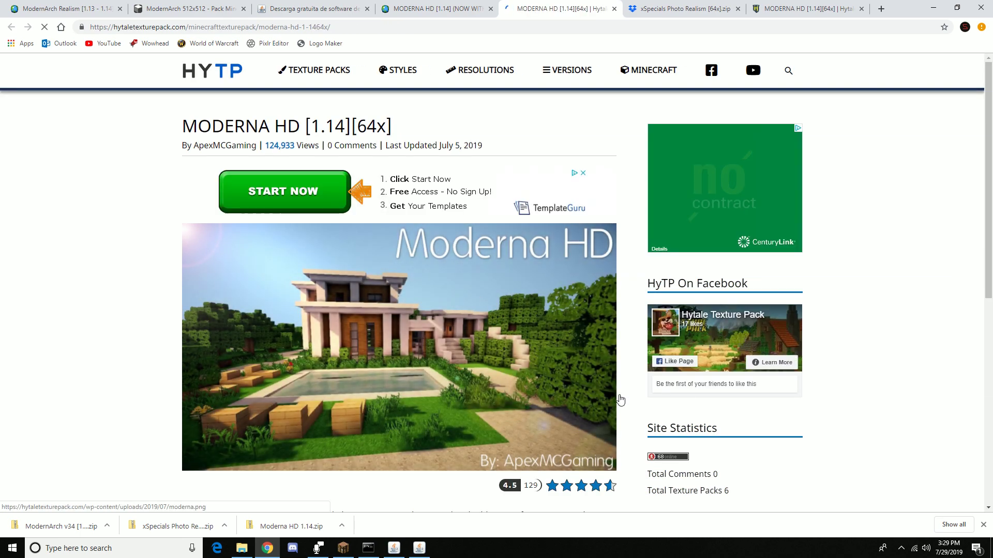
pyautogui.scroll(-3)
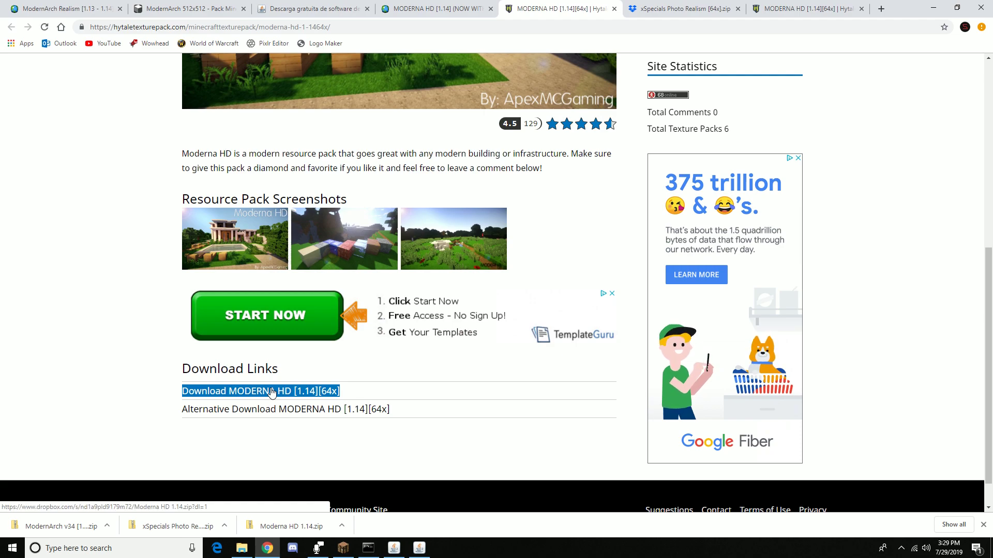
pyautogui.click(272, 390)
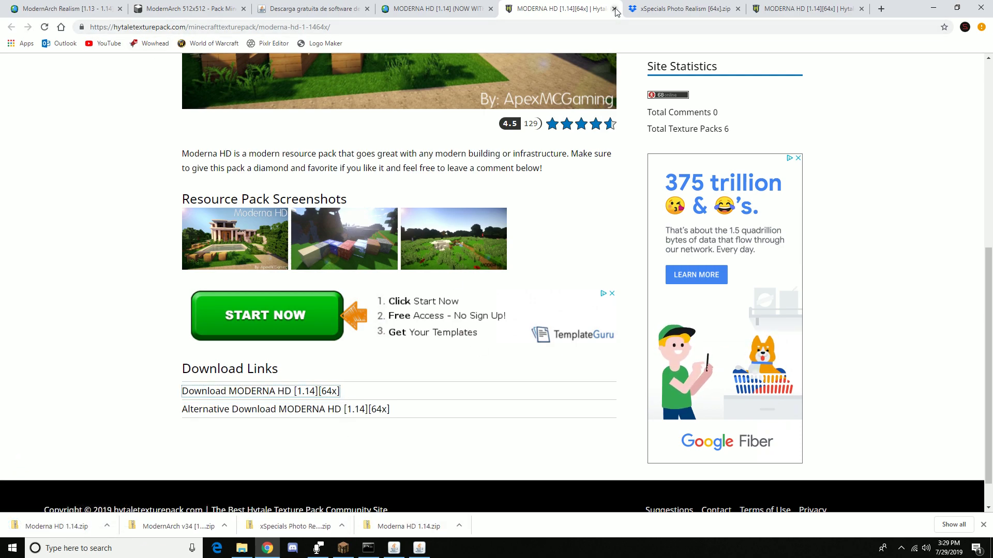
pyautogui.moveTo(434, 23)
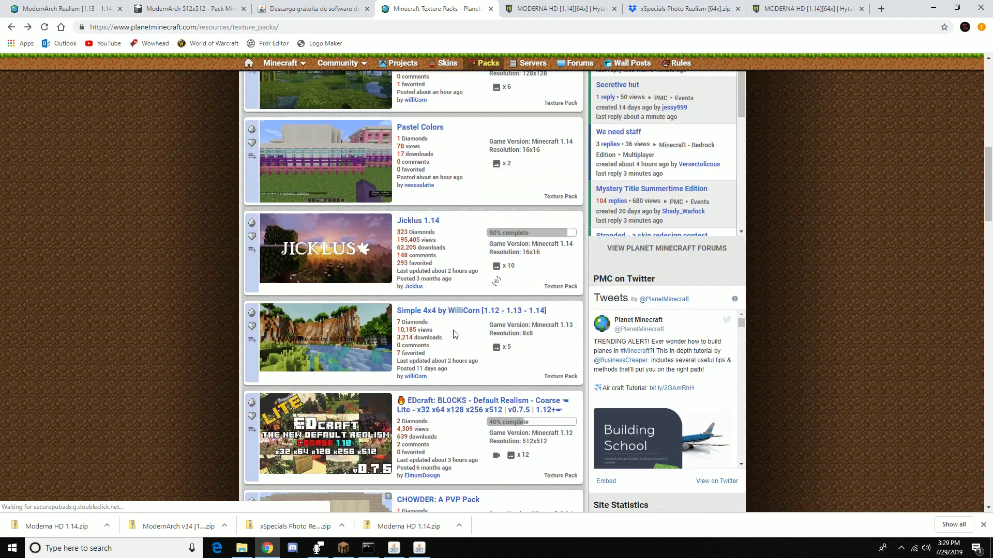
# - Go to page 2 of the texture pack listing and open the Prime pack page
pyautogui.scroll(-3)
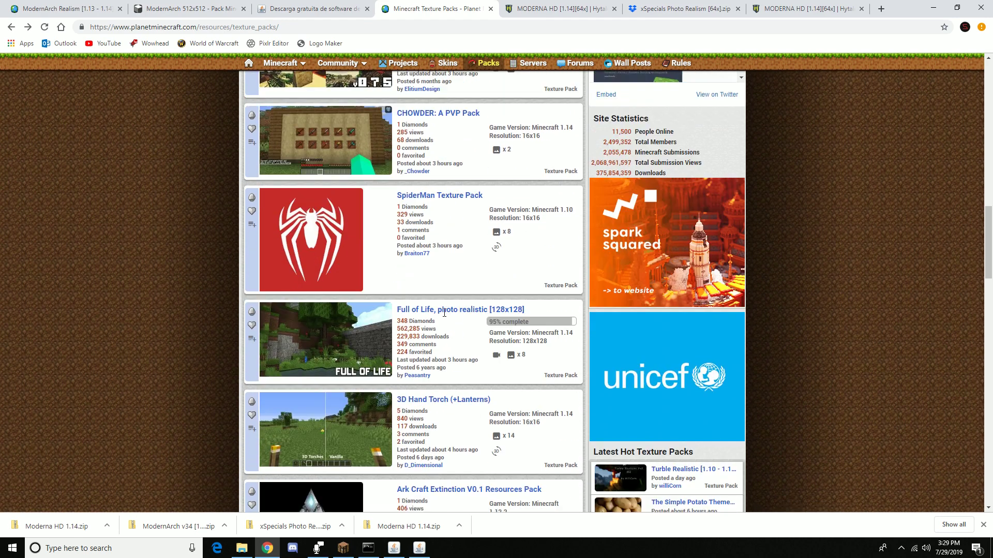
pyautogui.scroll(-3)
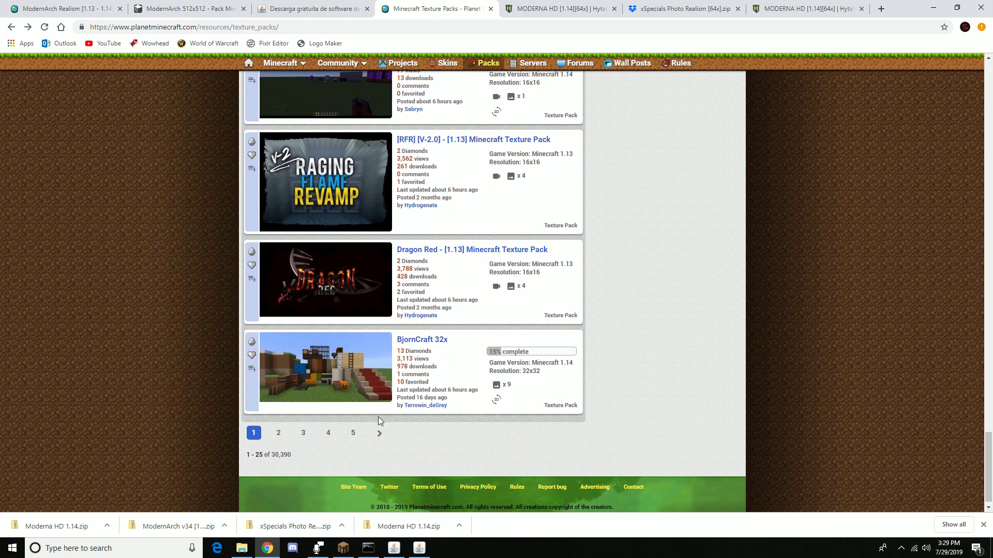
pyautogui.click(278, 433)
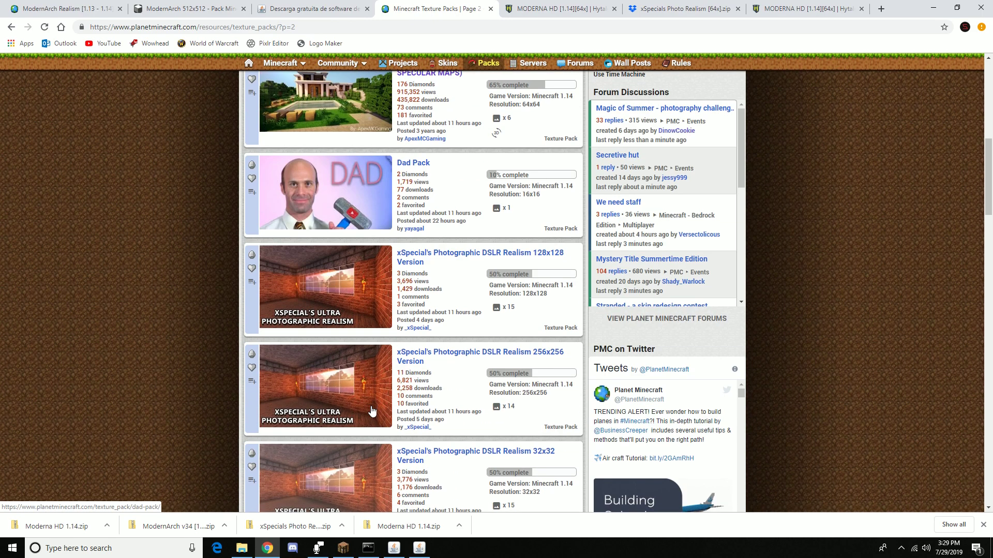
pyautogui.scroll(-3)
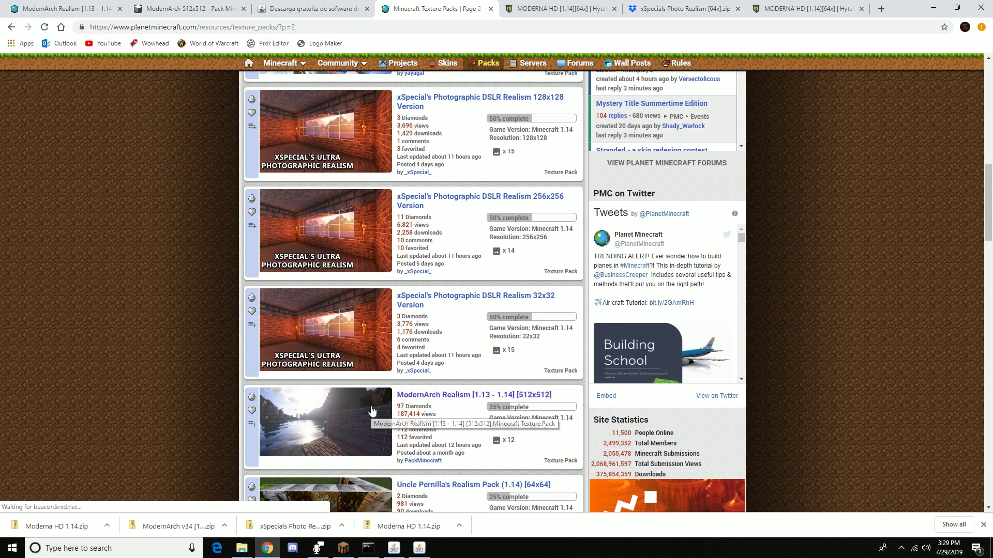
pyautogui.scroll(-3)
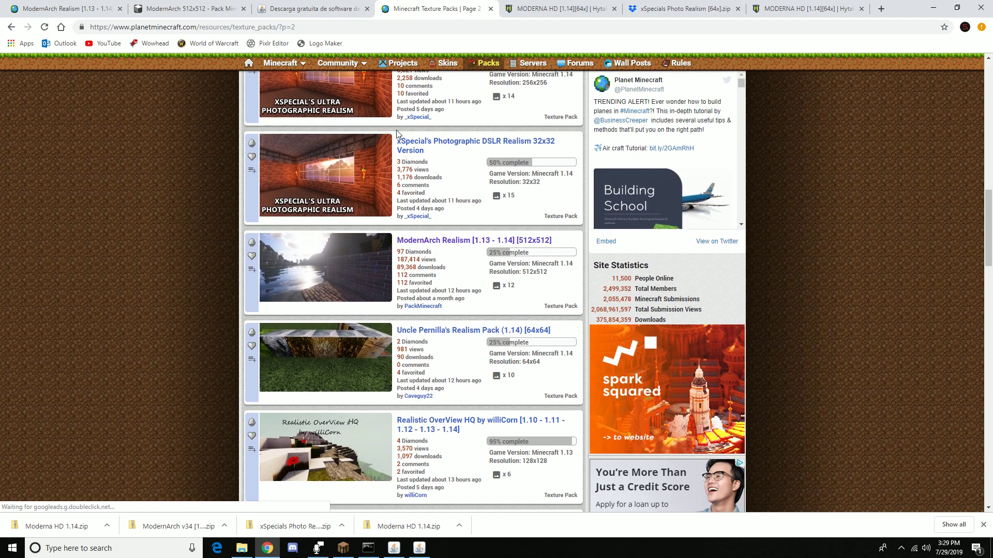
pyautogui.scroll(-3)
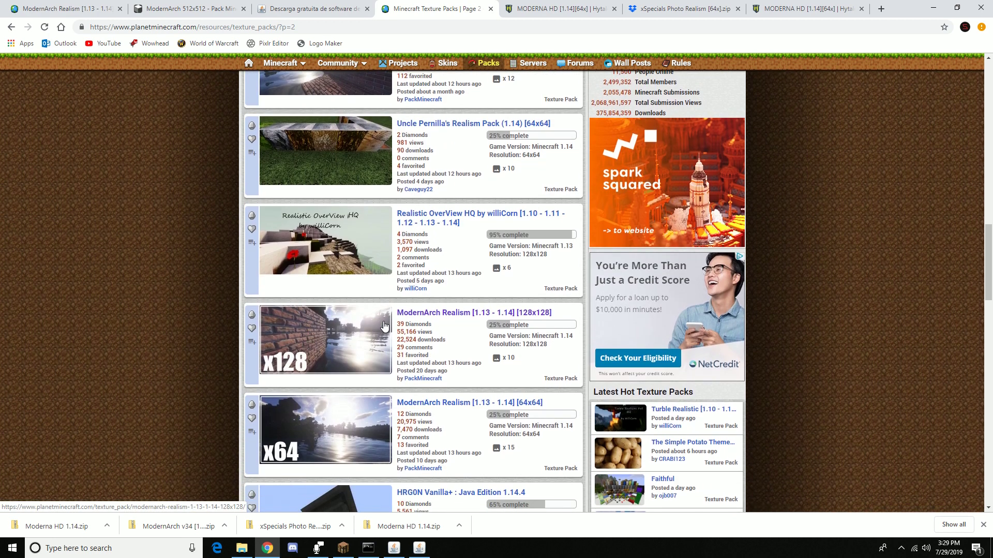
pyautogui.moveTo(460, 427)
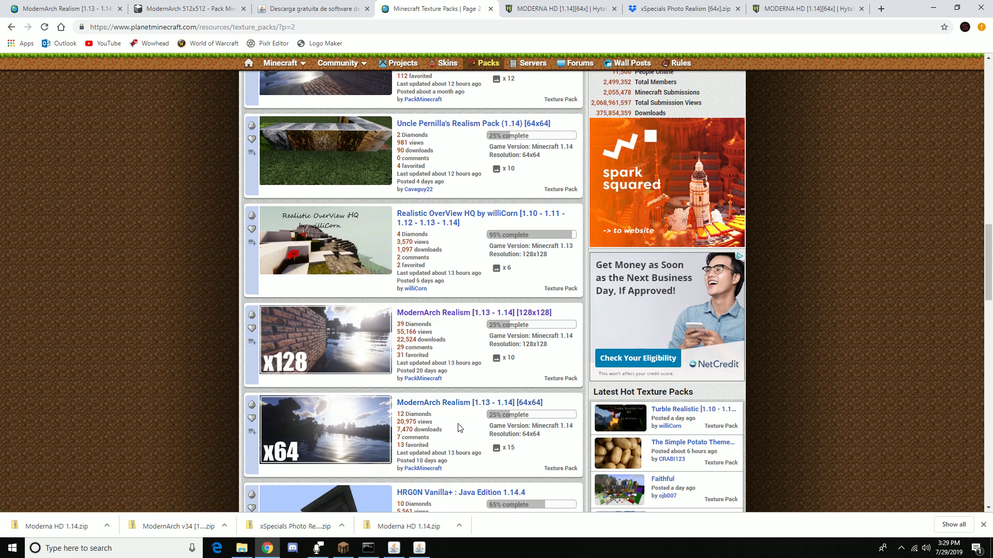
pyautogui.scroll(-3)
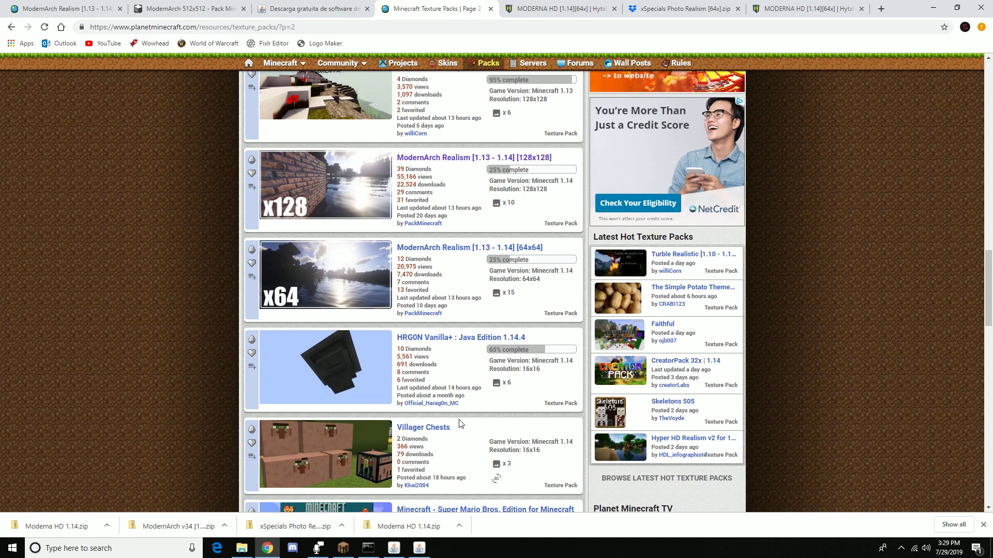
pyautogui.scroll(-3)
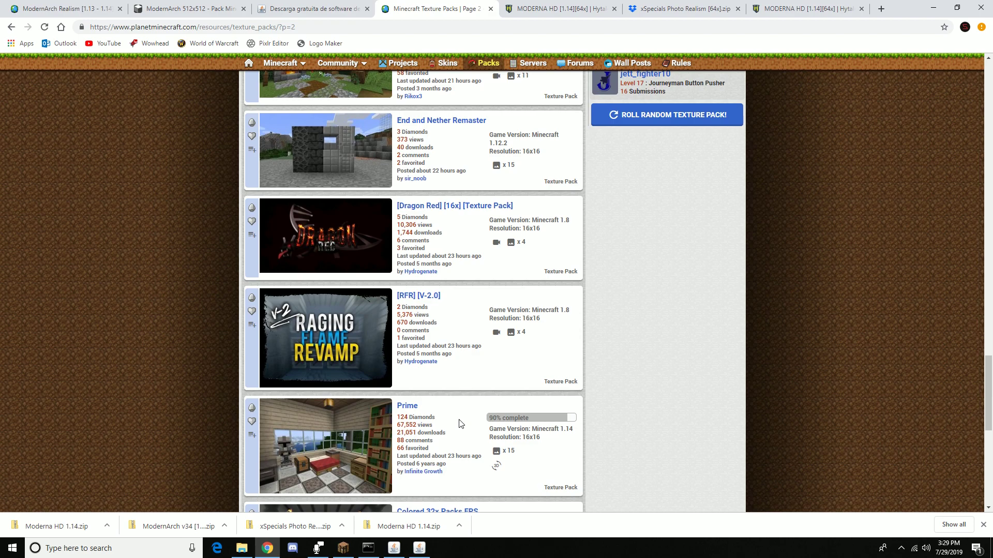
pyautogui.scroll(-3)
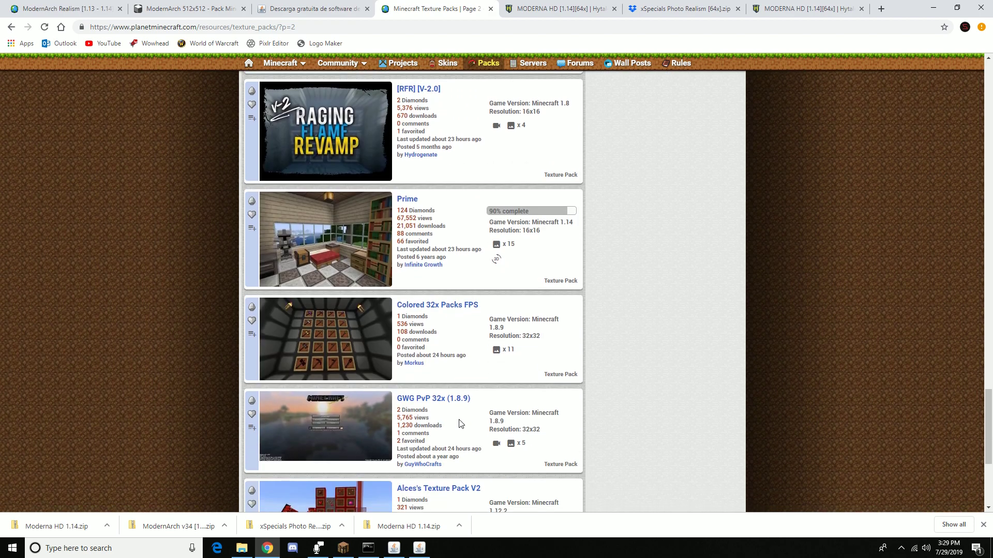
pyautogui.click(407, 199)
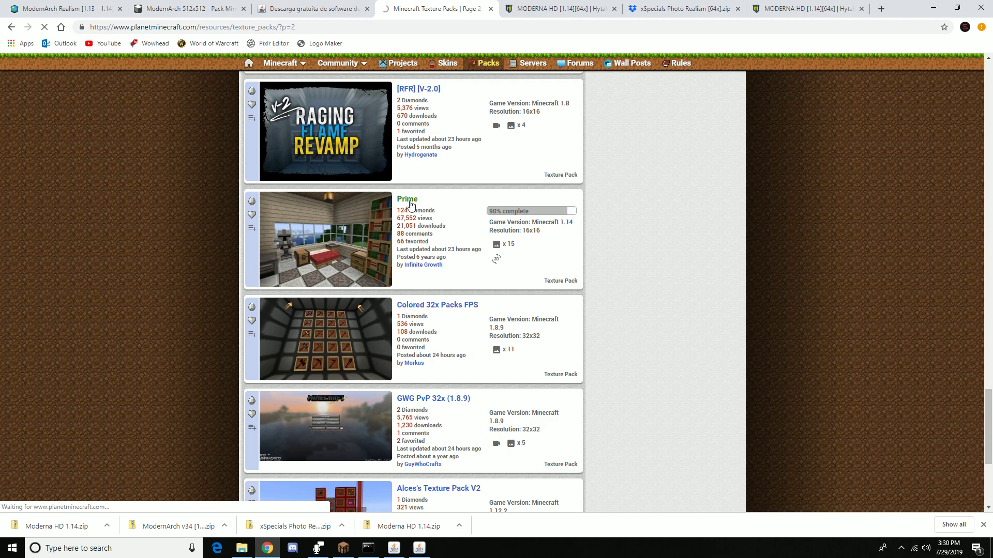
# - Download Prime.zip through CurseForge and close the Twitch downloads tab
pyautogui.click(407, 199)
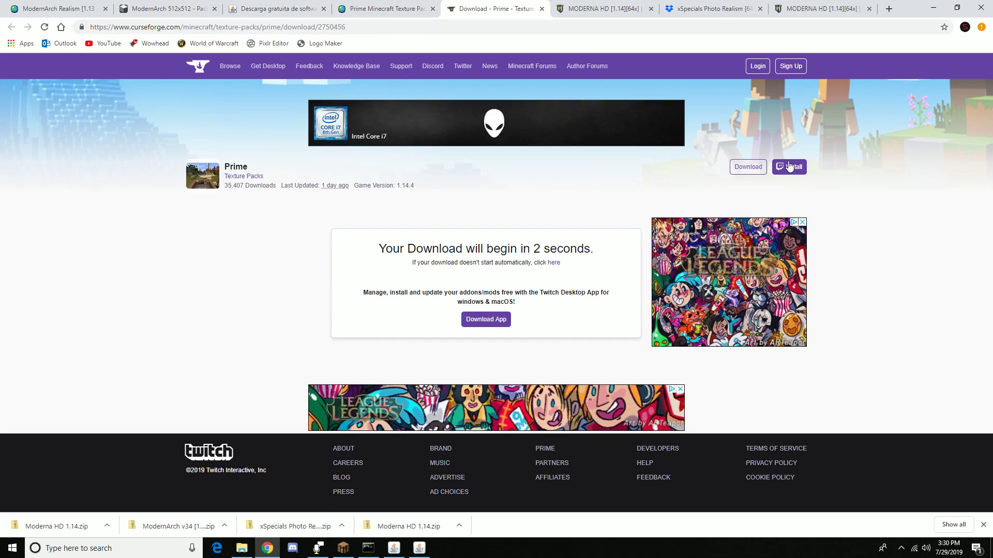
pyautogui.click(485, 319)
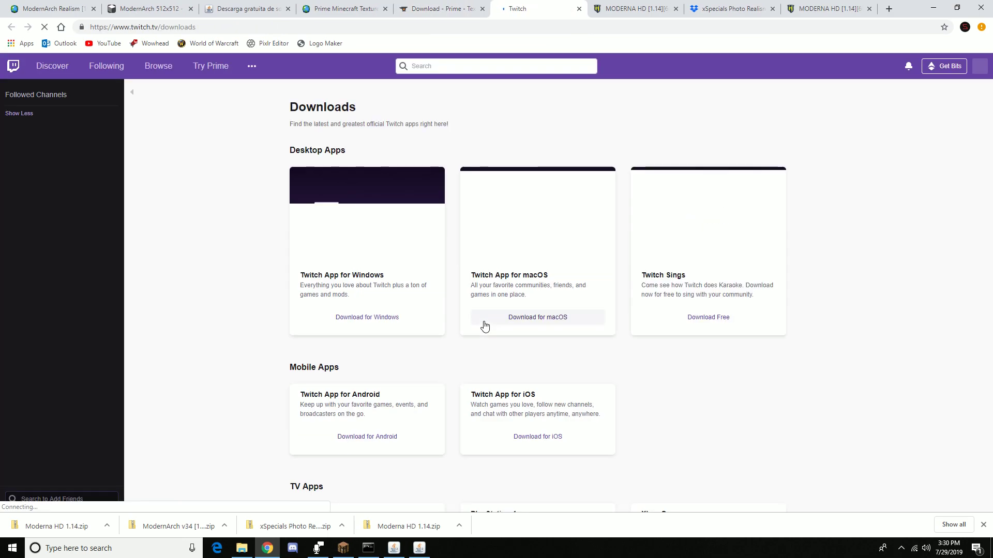
pyautogui.click(440, 8)
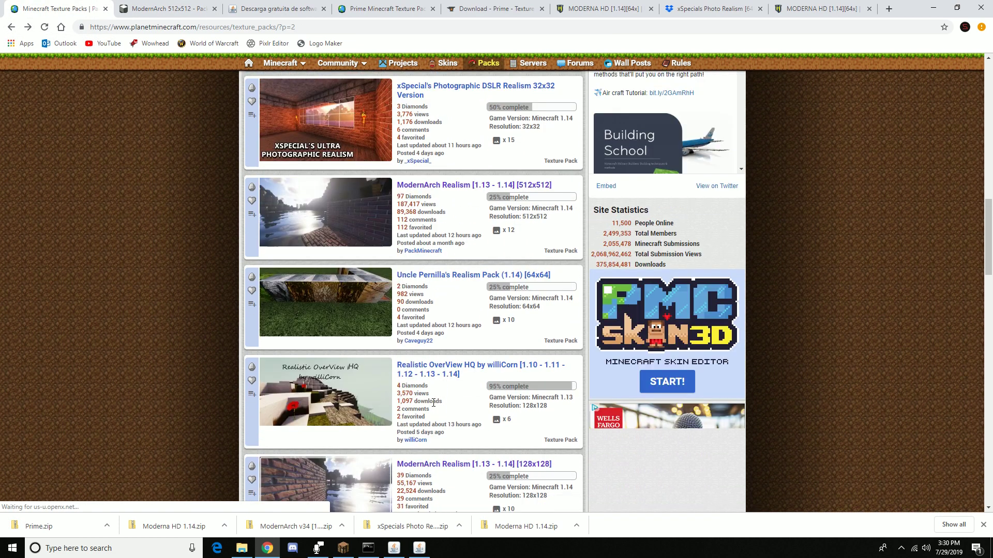
# - Open the ModernArch Realism 128x128 page and follow its external download link past the warning
pyautogui.scroll(-3)
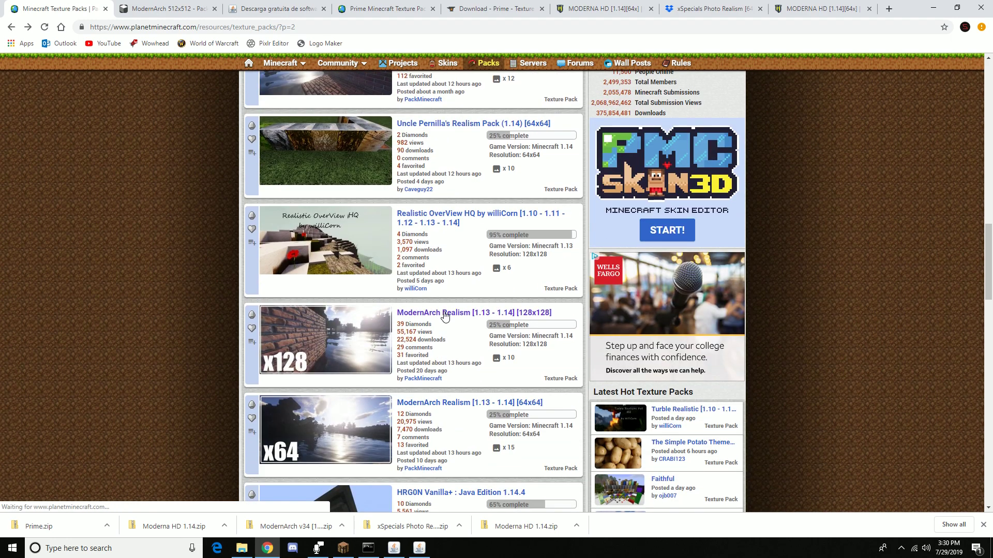
pyautogui.click(448, 312)
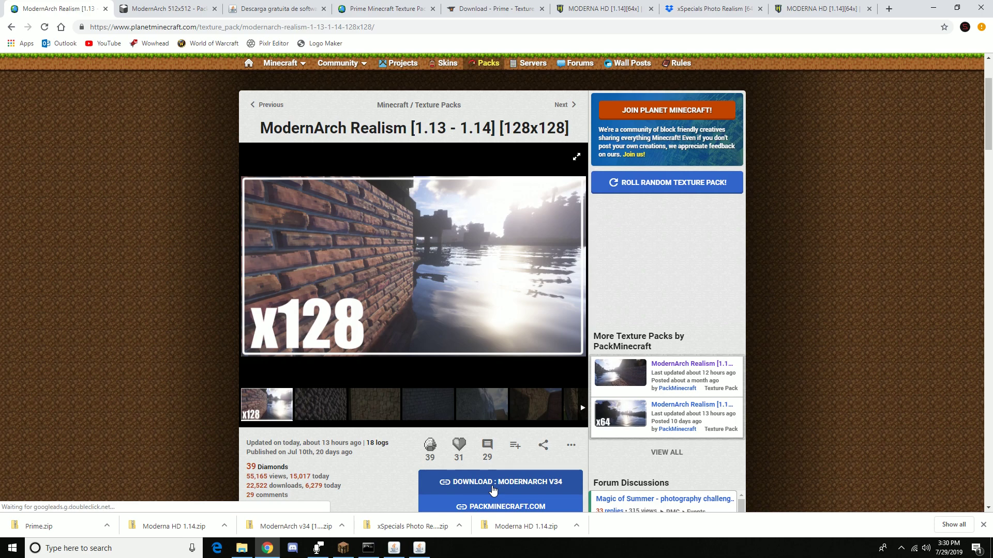
pyautogui.click(502, 482)
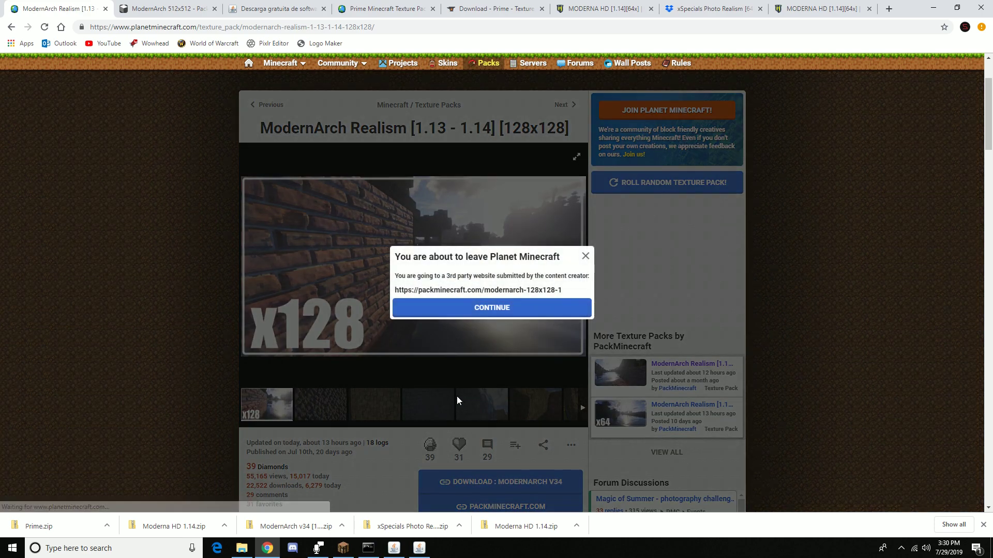
pyautogui.click(491, 308)
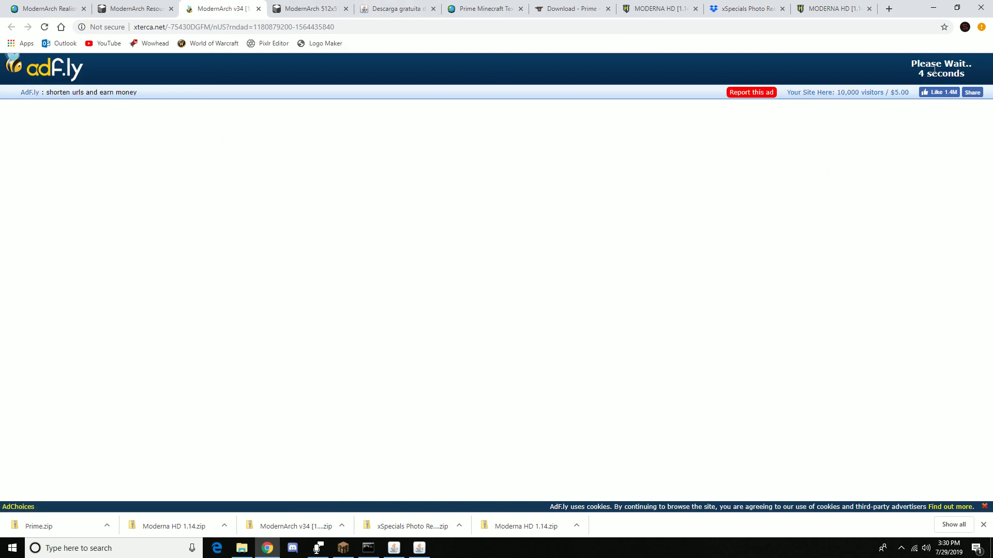
pyautogui.moveTo(964, 43)
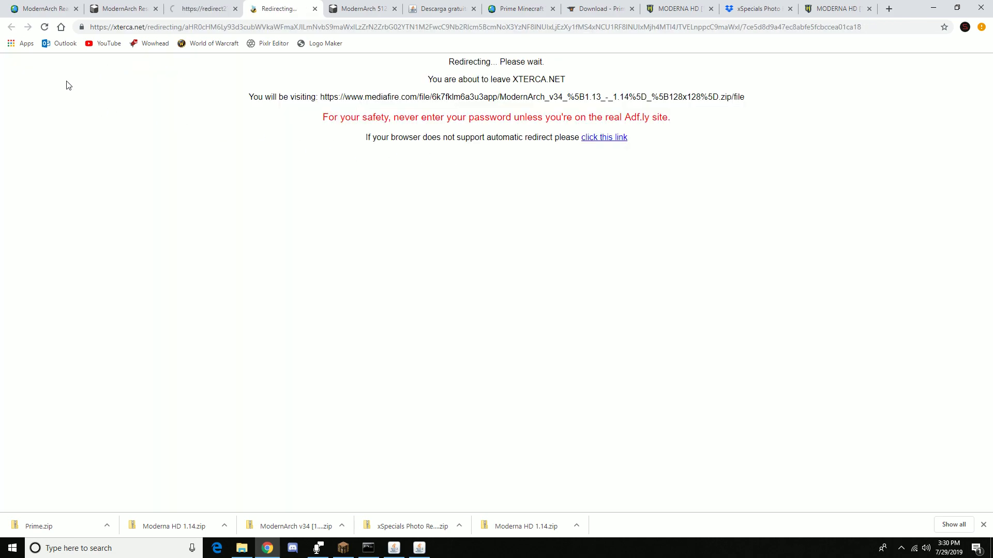
pyautogui.moveTo(294, 164)
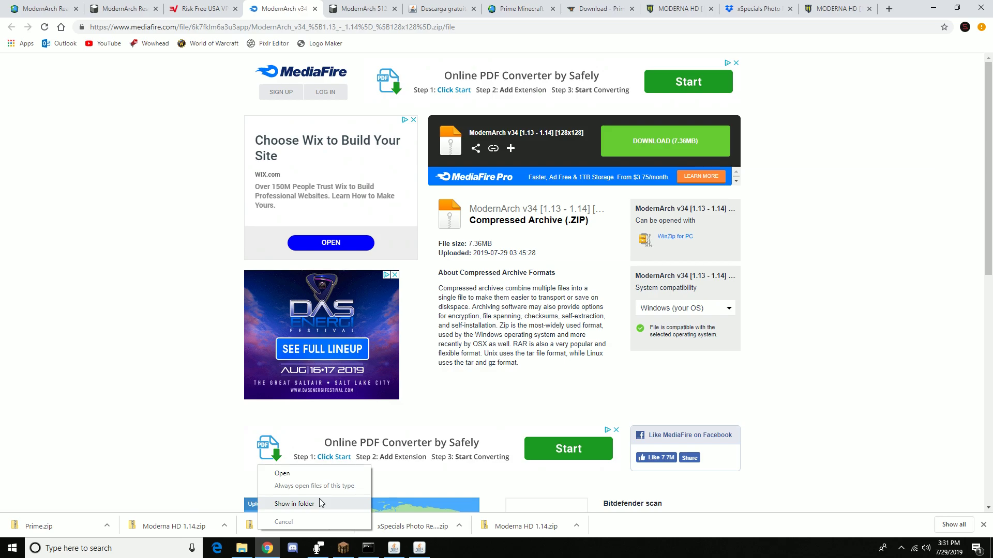
# - Reveal the ModernArch v34 zip in Downloads and open Minecraft's Resource Packs screen
pyautogui.click(295, 503)
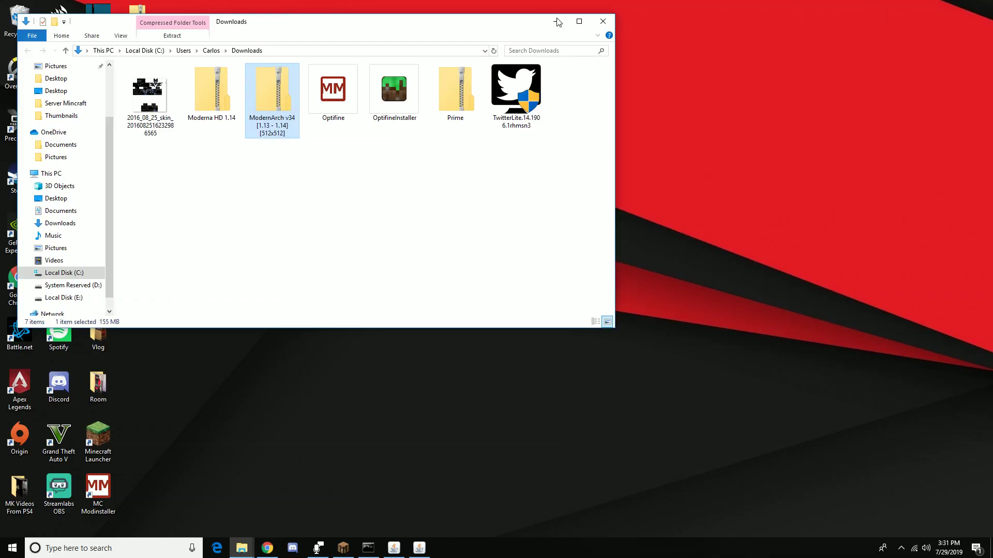
pyautogui.moveTo(304, 22); pyautogui.dragTo(613, 38)
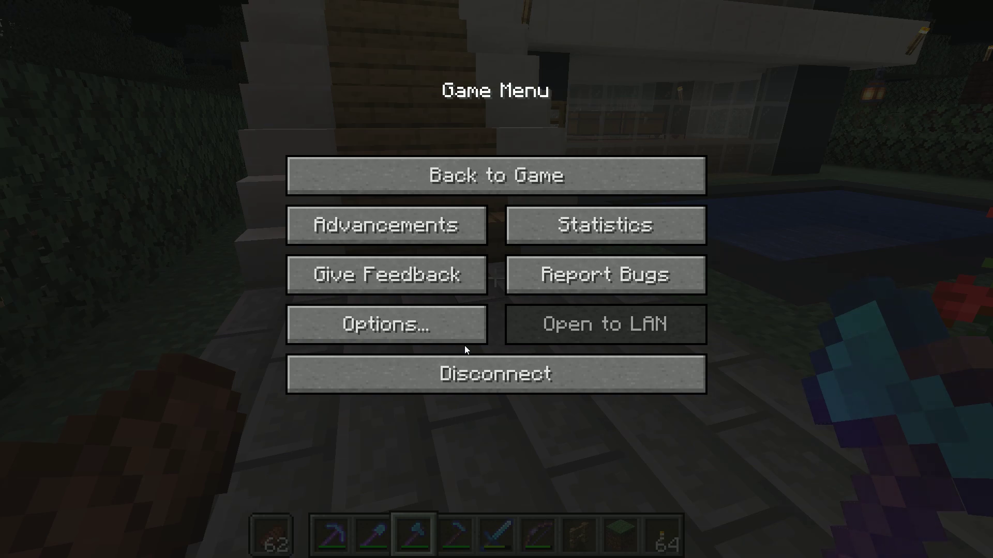
pyautogui.click(387, 324)
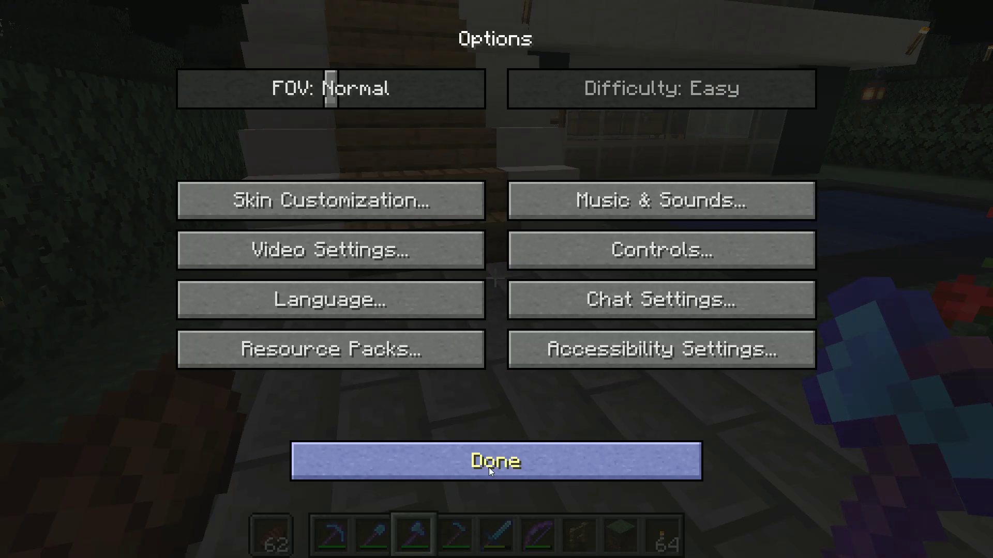
pyautogui.click(331, 349)
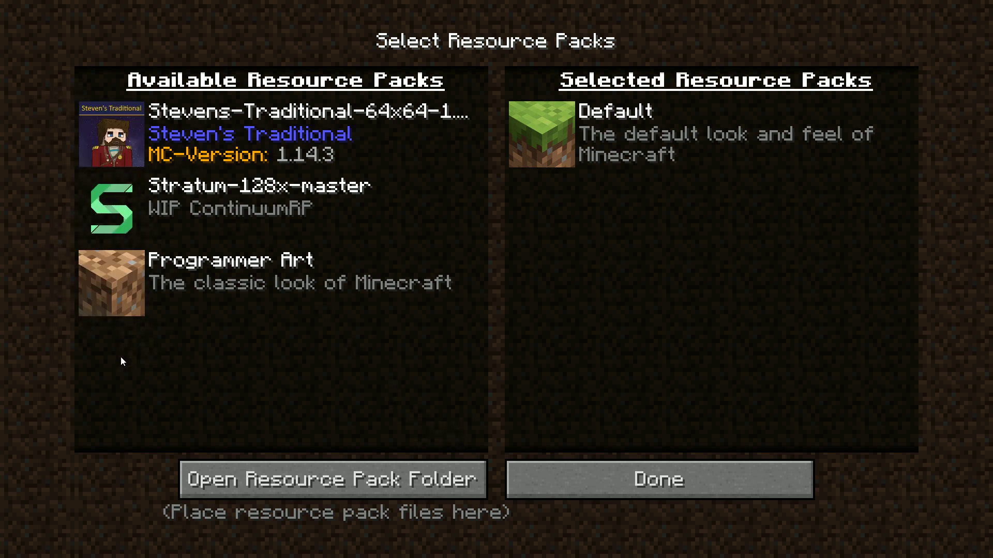
# - Open Minecraft's resourcepacks folder in File Explorer
pyautogui.click(332, 480)
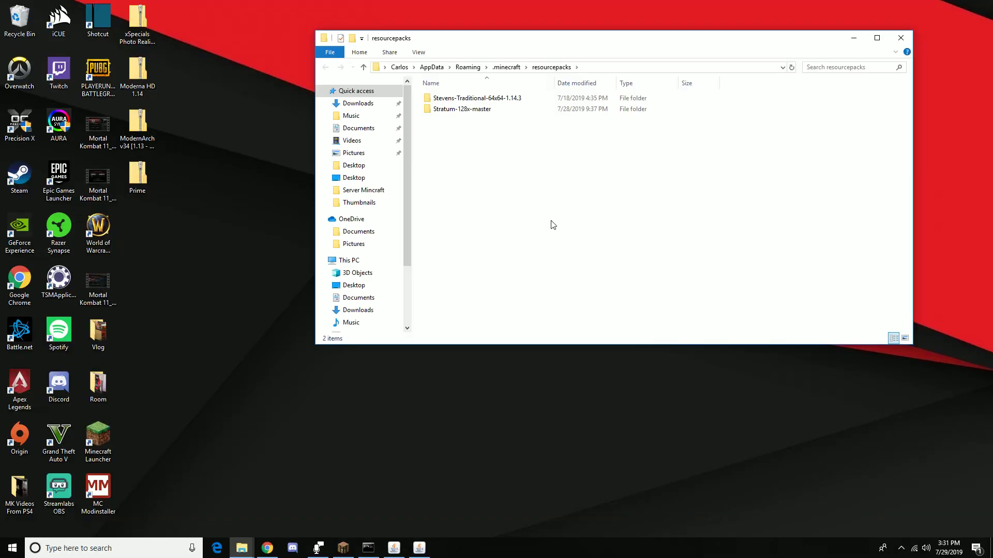
pyautogui.moveTo(480, 157)
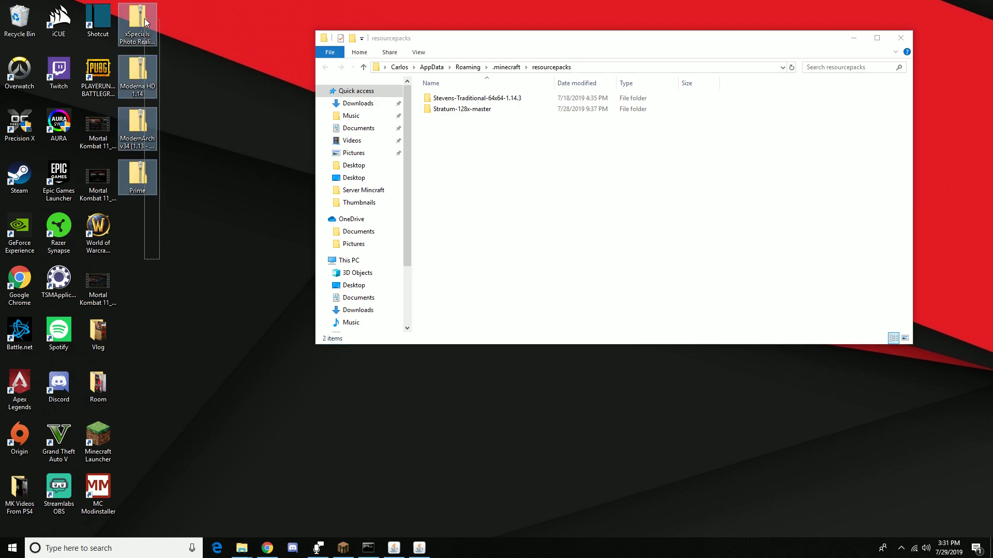
pyautogui.moveTo(144, 19)
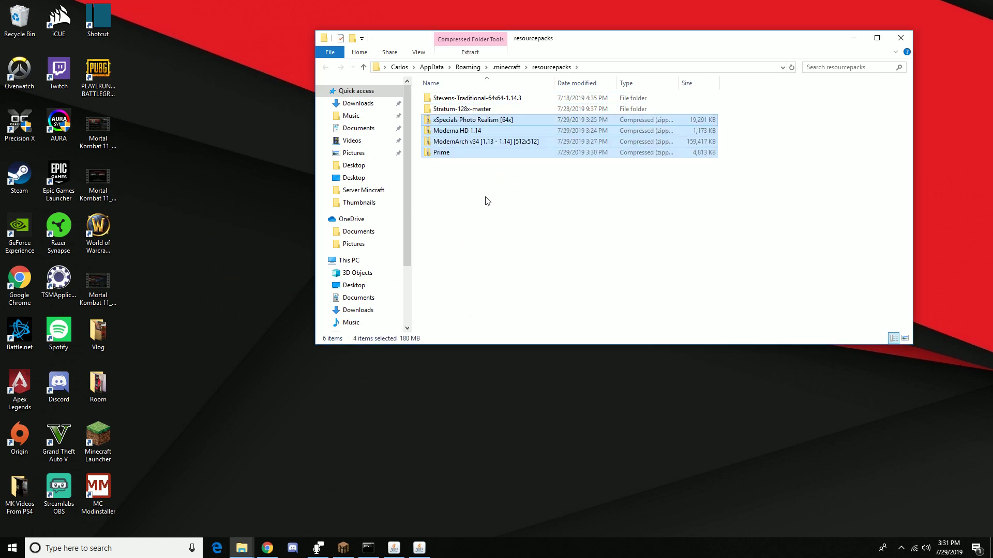
# - Extract xSpecials Photo Realism [64x] into its own folder and look inside it
pyautogui.click(441, 152)
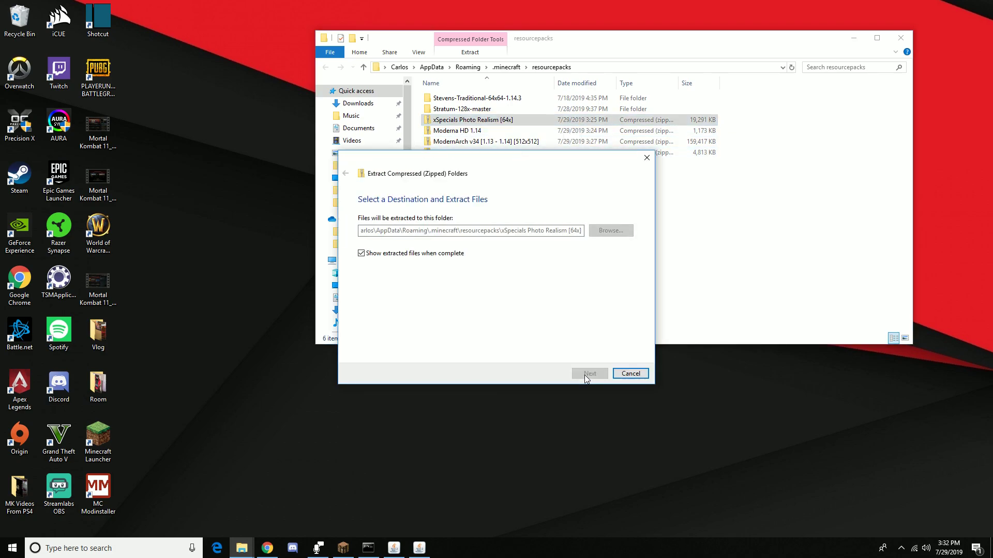
pyautogui.click(590, 373)
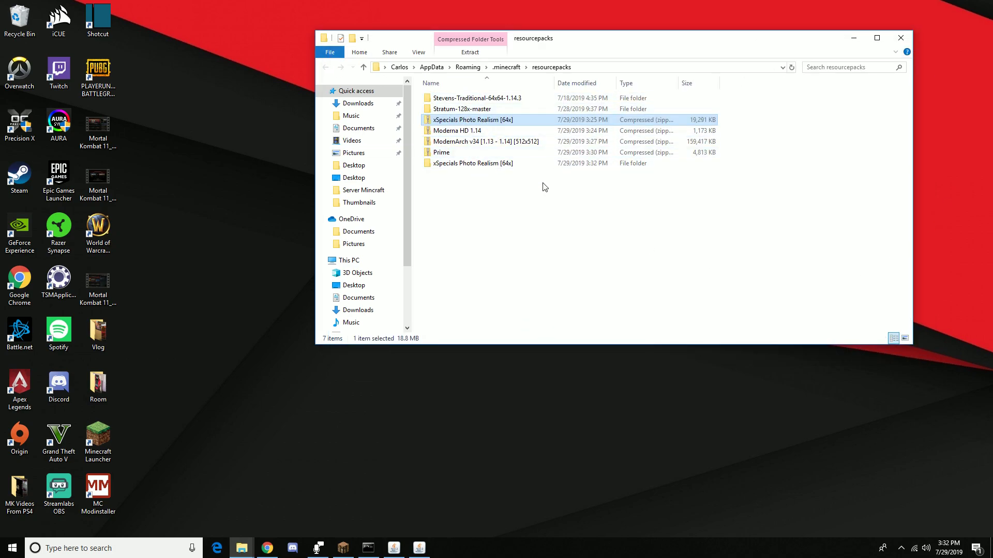
pyautogui.click(473, 163)
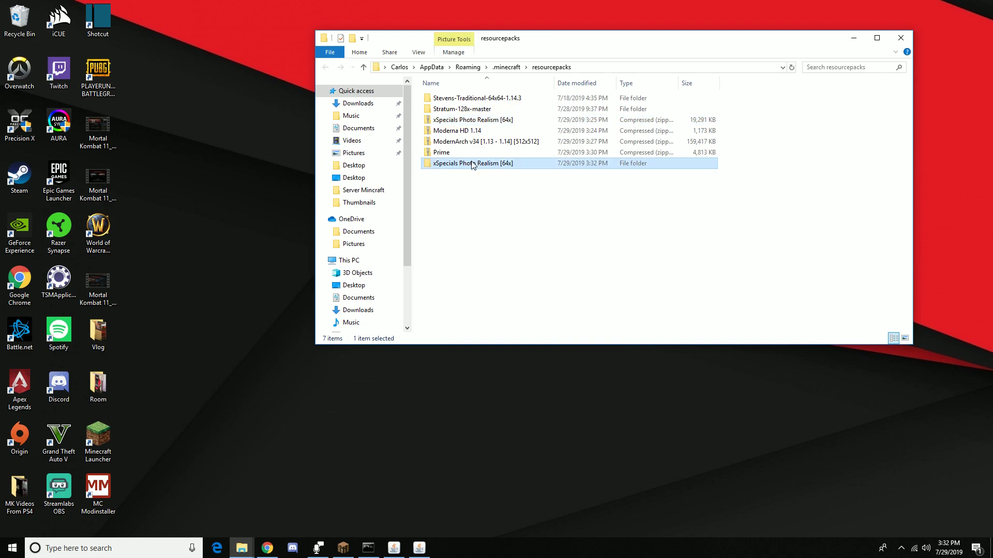
pyautogui.doubleClick(472, 163)
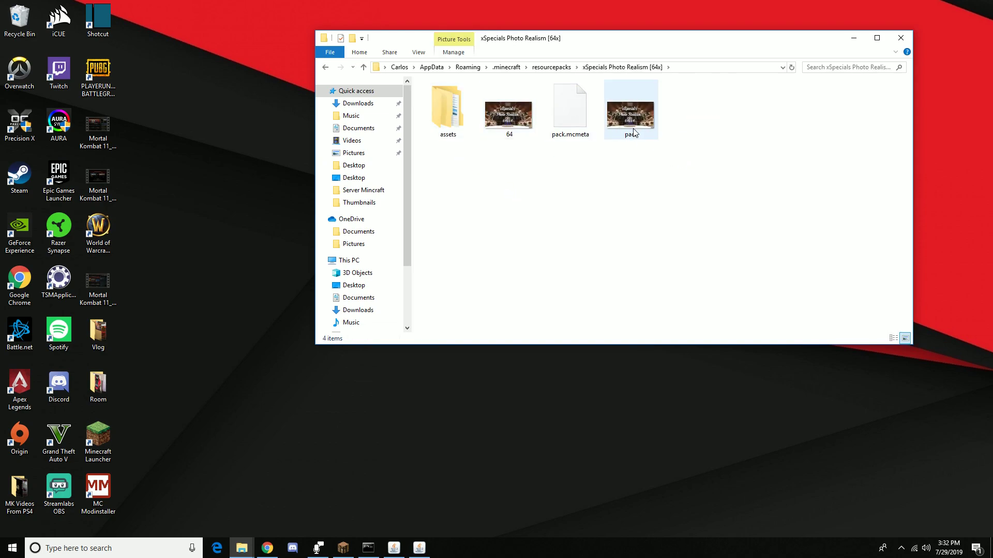
# - Delete the leftover xSpecials zip from the resourcepacks folder
pyautogui.click(363, 67)
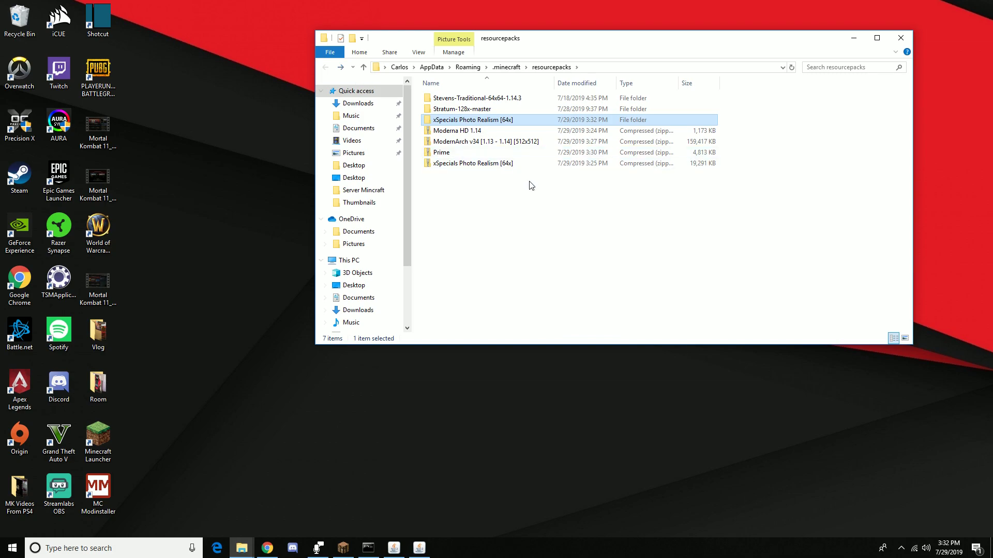
pyautogui.click(473, 163)
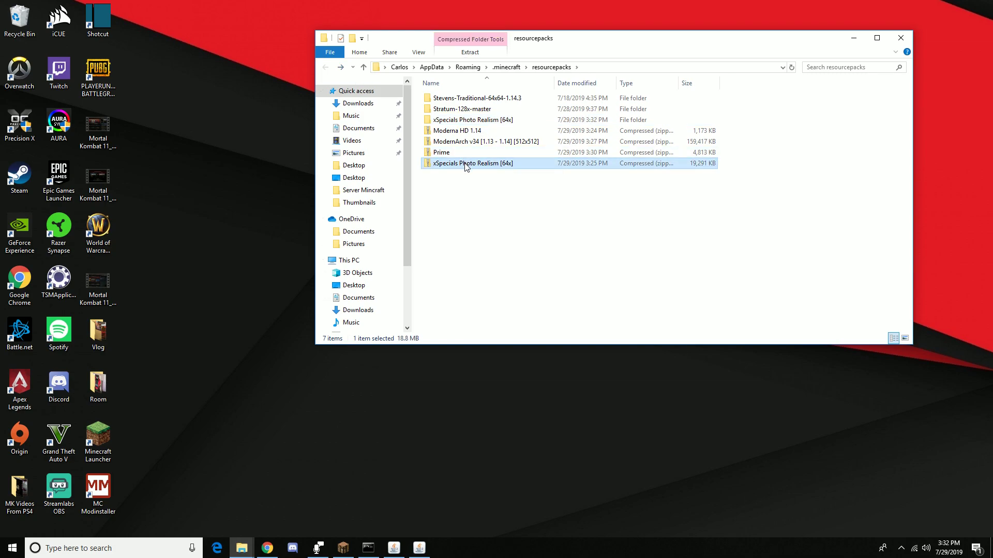
pyautogui.rightClick(467, 163)
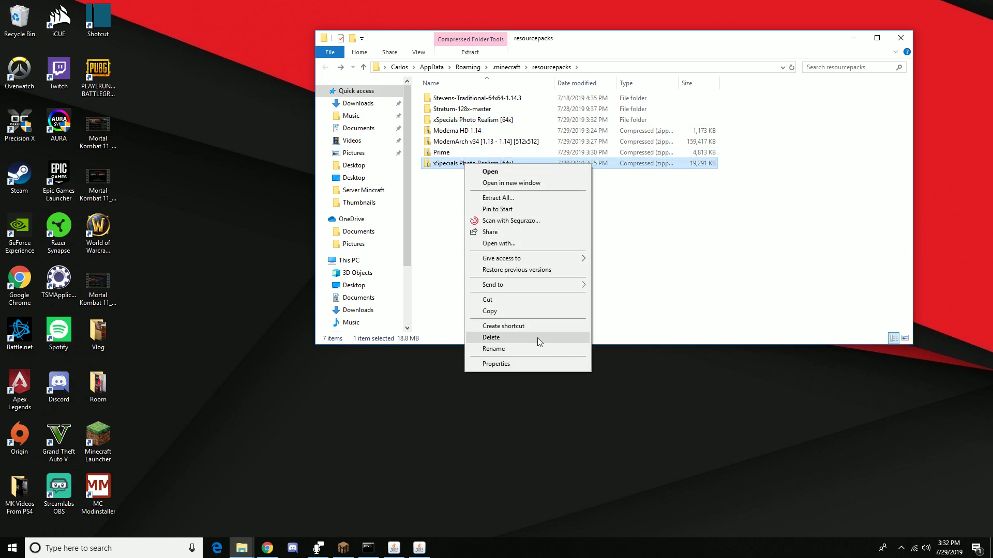
pyautogui.click(491, 337)
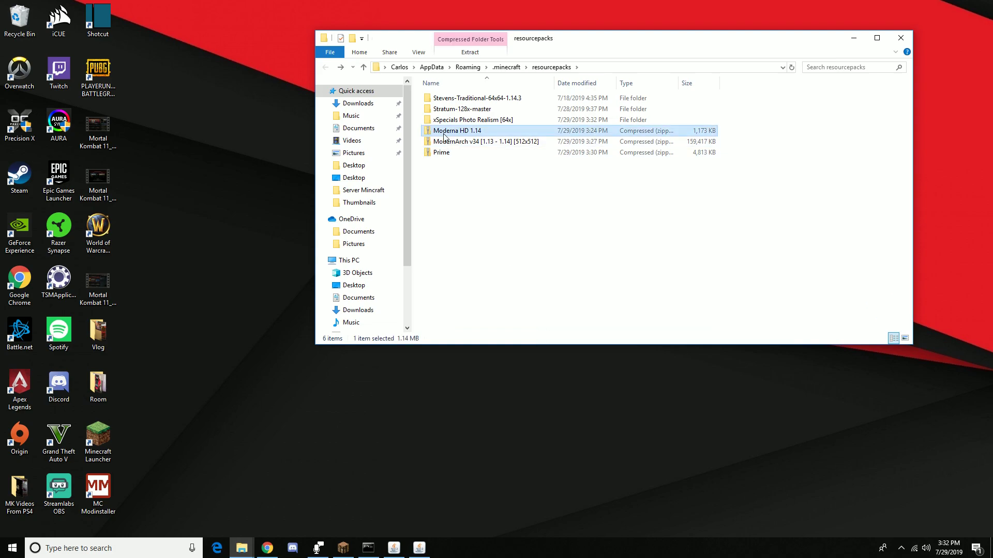
# - Extract the Moderna HD 1.14, ModernArch v34 and Prime zips into their own folders
pyautogui.rightClick(458, 130)
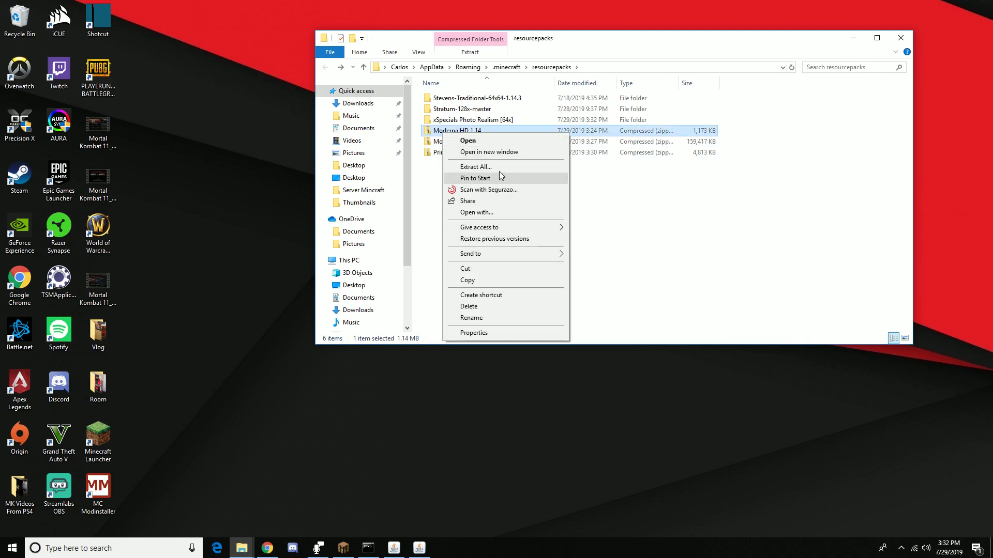
pyautogui.click(475, 166)
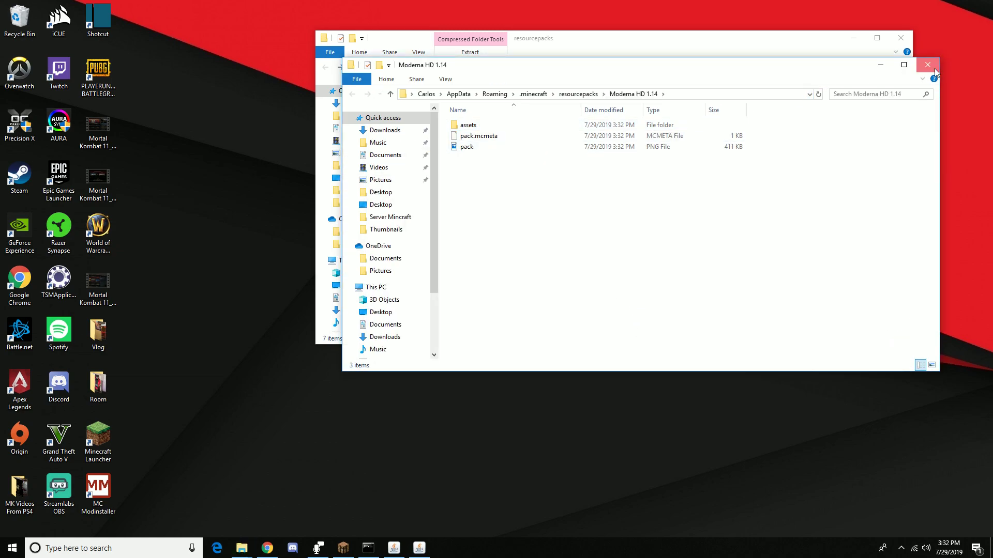
pyautogui.click(927, 64)
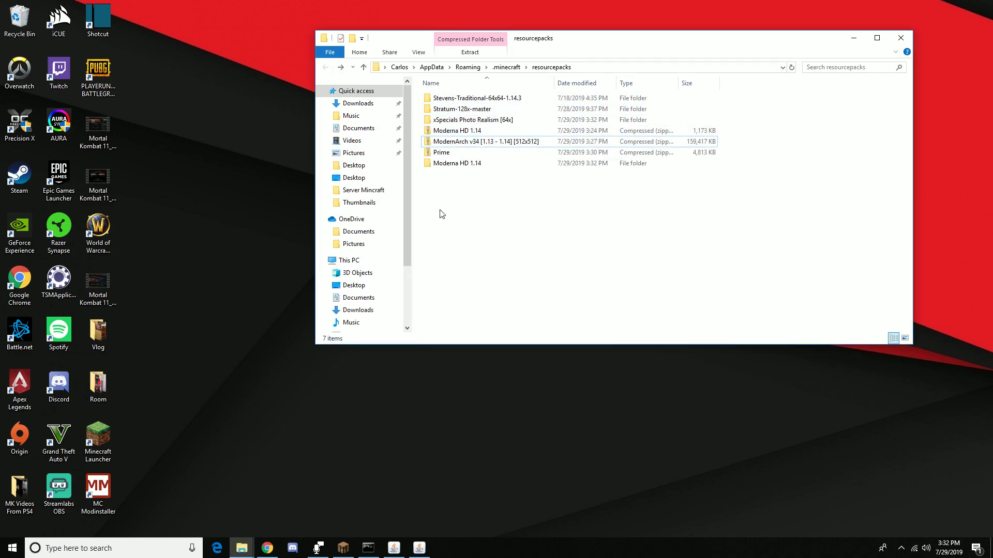
pyautogui.rightClick(457, 131)
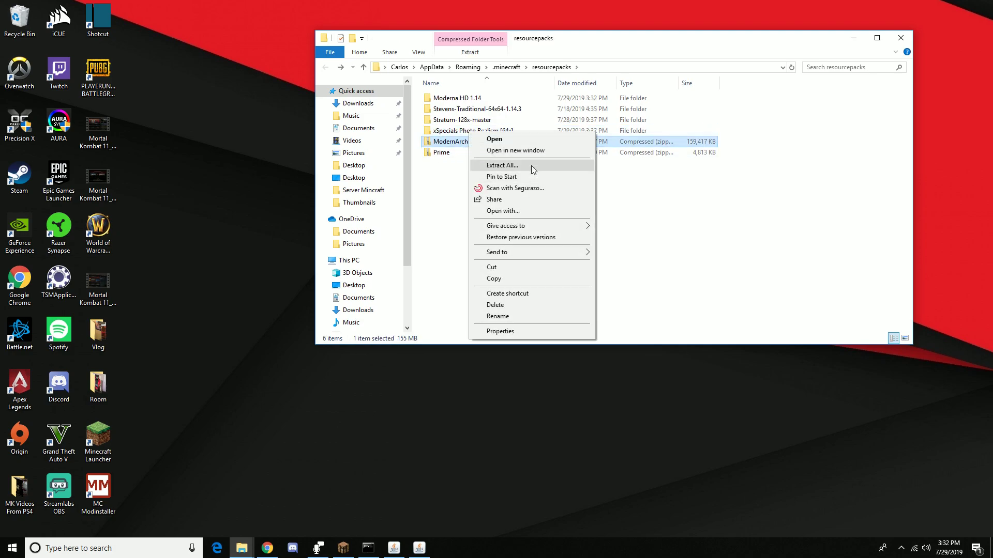
pyautogui.click(501, 165)
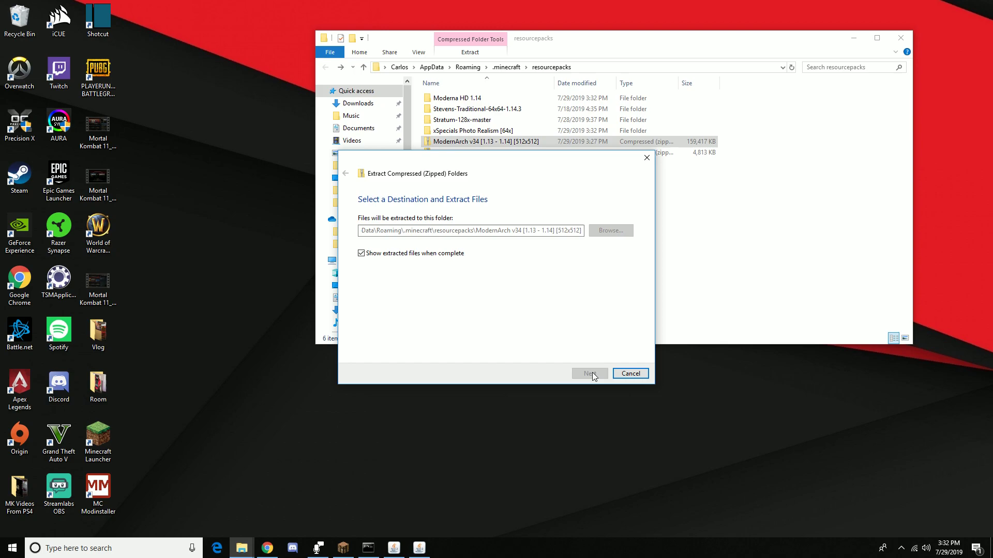
pyautogui.click(589, 373)
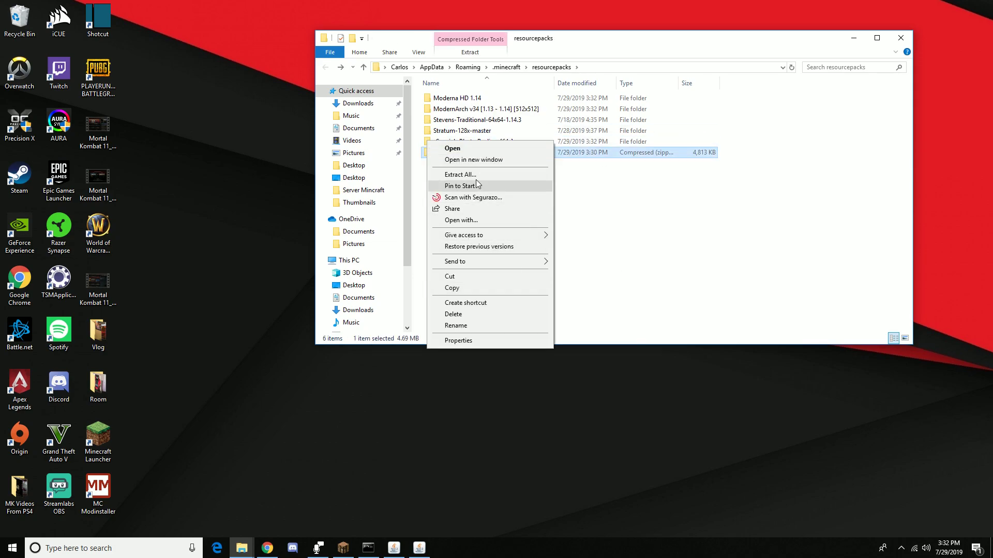
pyautogui.click(459, 174)
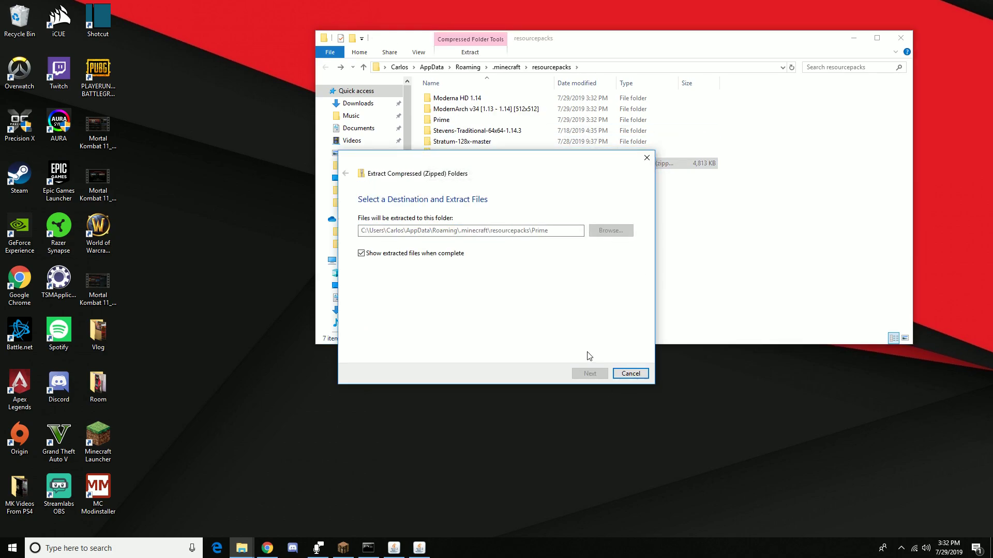
pyautogui.click(590, 374)
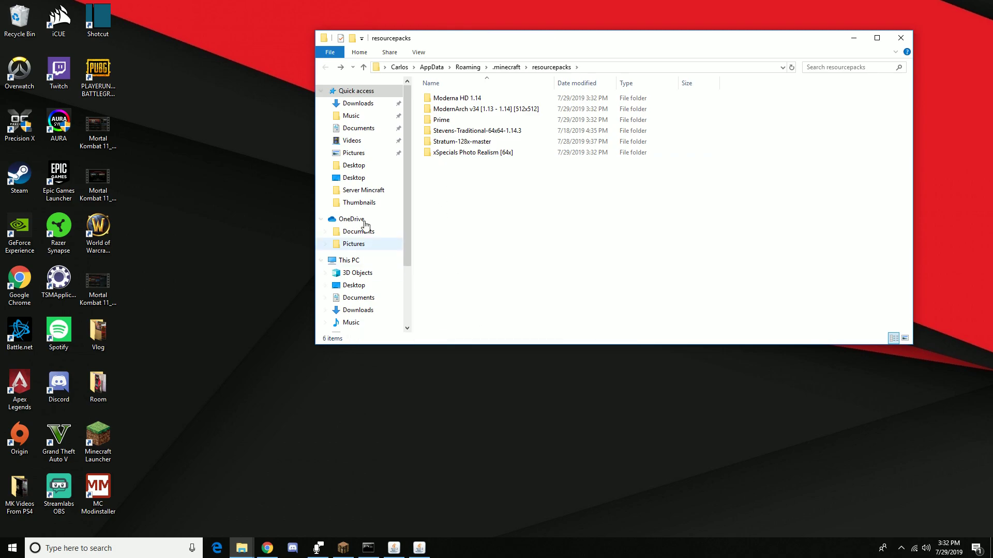
pyautogui.moveTo(496, 224)
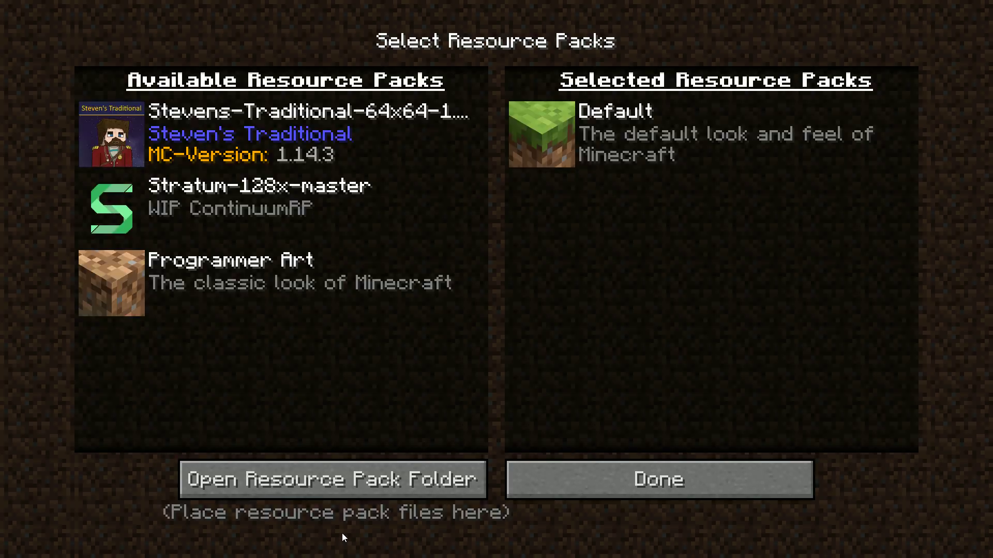
# - Refresh the Available Resource Packs list and scroll down through the newly extracted packs
pyautogui.click(659, 479)
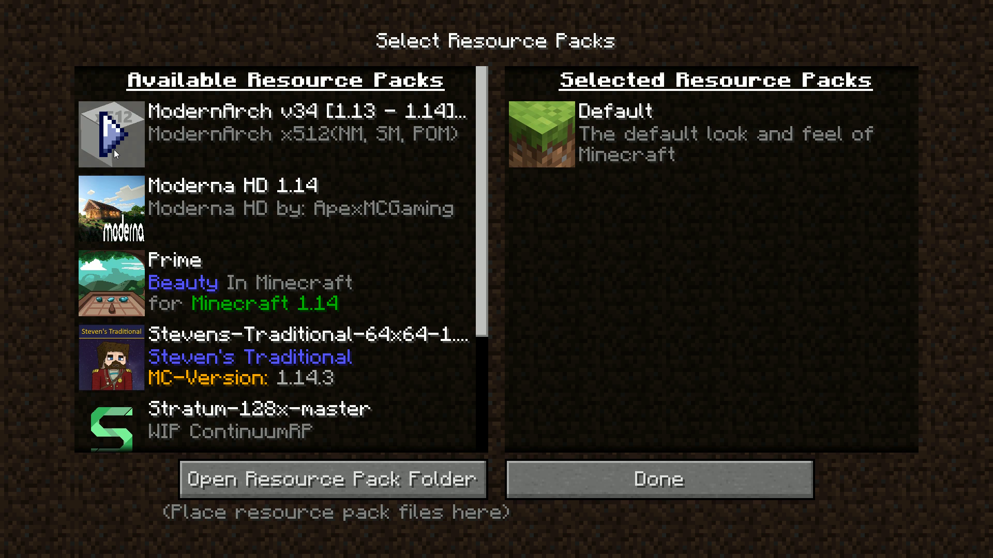
pyautogui.scroll(-3)
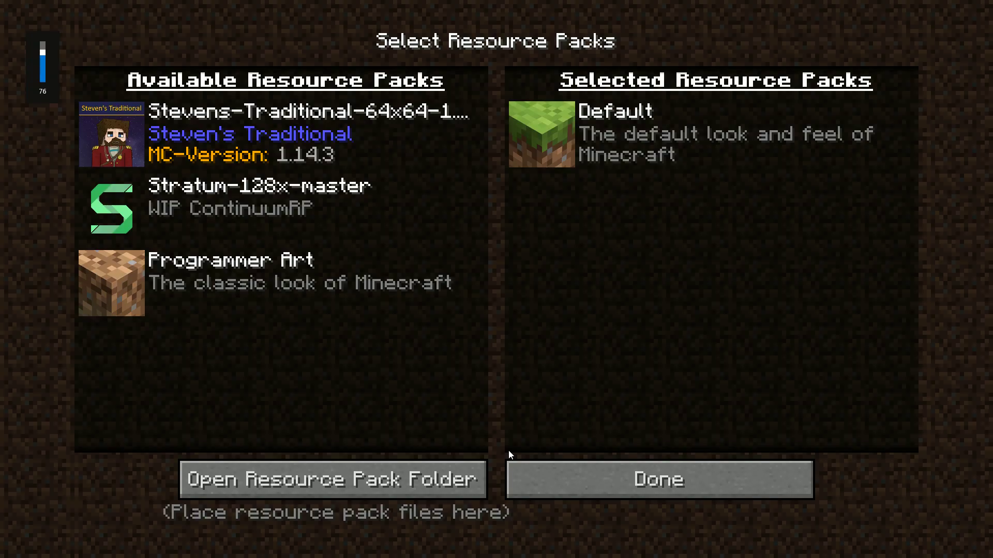
pyautogui.moveTo(840, 501)
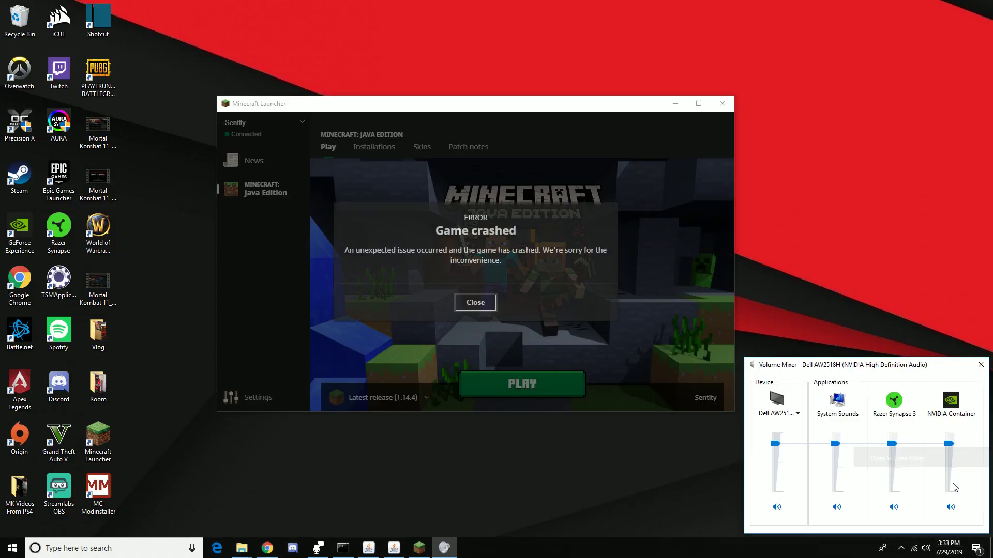
pyautogui.moveTo(523, 490)
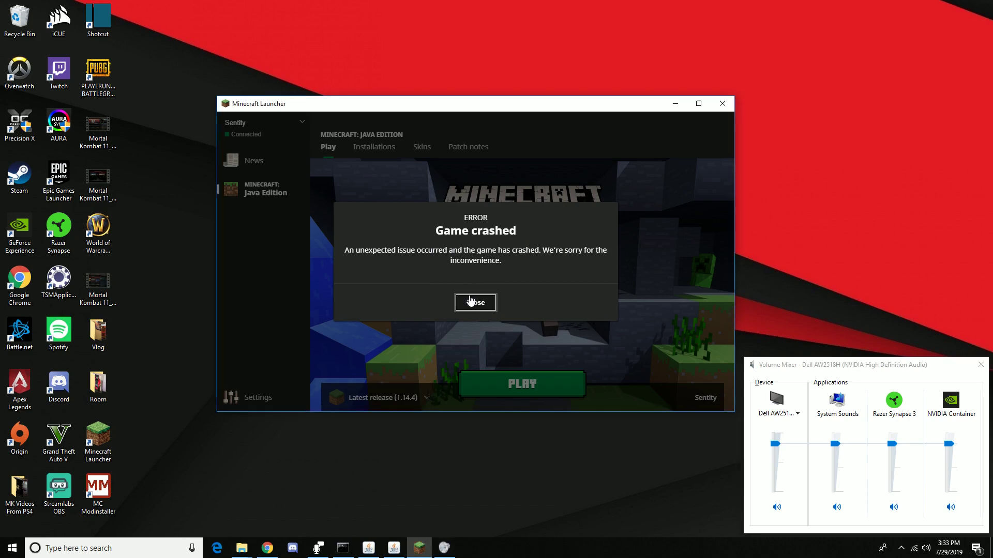
# - Dismiss the Game crashed notice and relaunch Minecraft 1.14.4 from the launcher
pyautogui.click(475, 302)
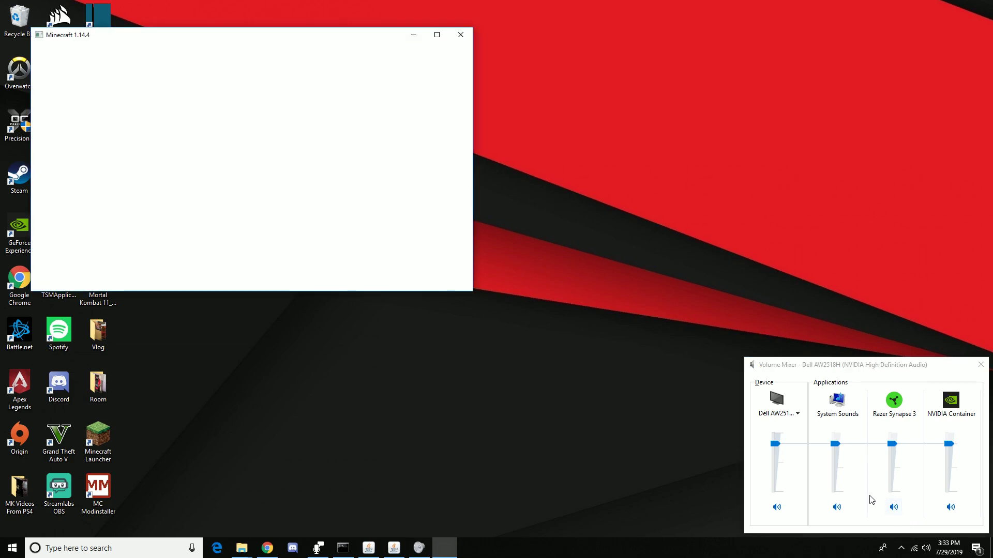
pyautogui.click(460, 35)
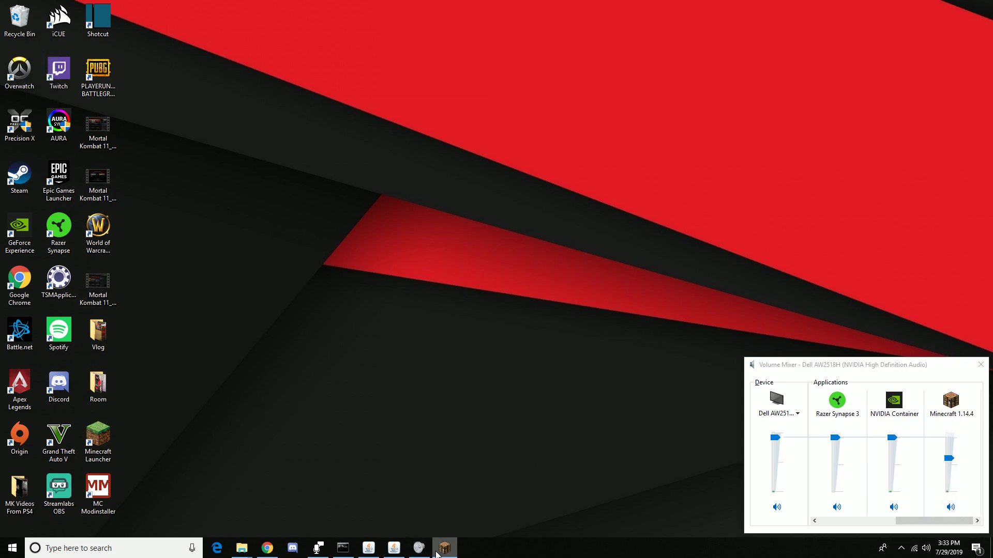
# - Bring the relaunched Minecraft window back up from the taskbar
pyautogui.click(445, 548)
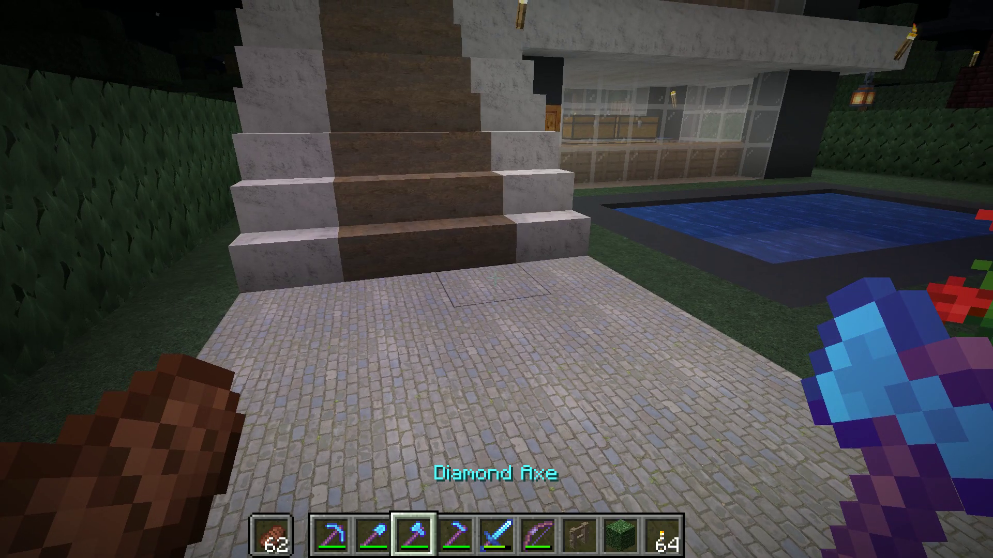
pyautogui.moveTo(496, 280)
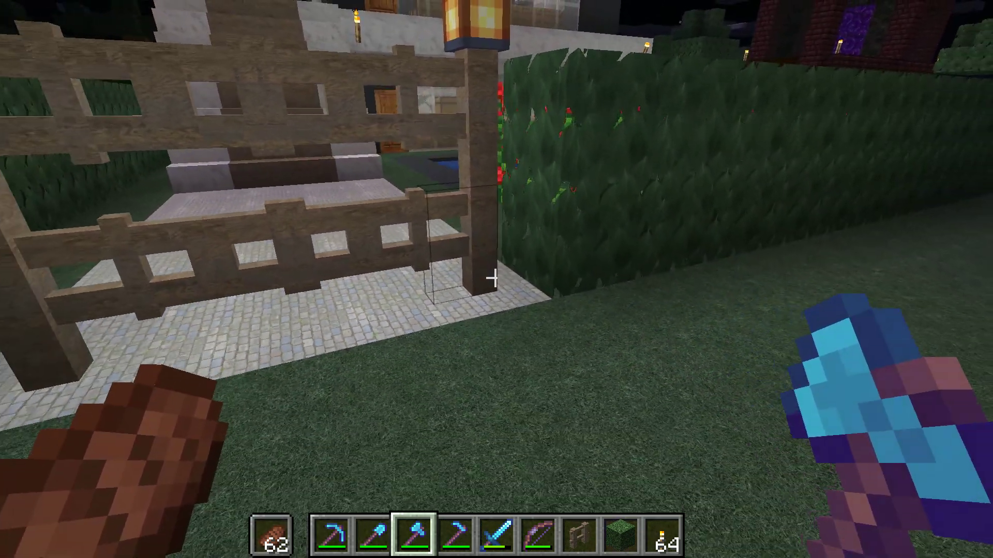
# - Confirm the chosen resource pack, return to the world, and switch to the pickaxe
pyautogui.press('Escape')
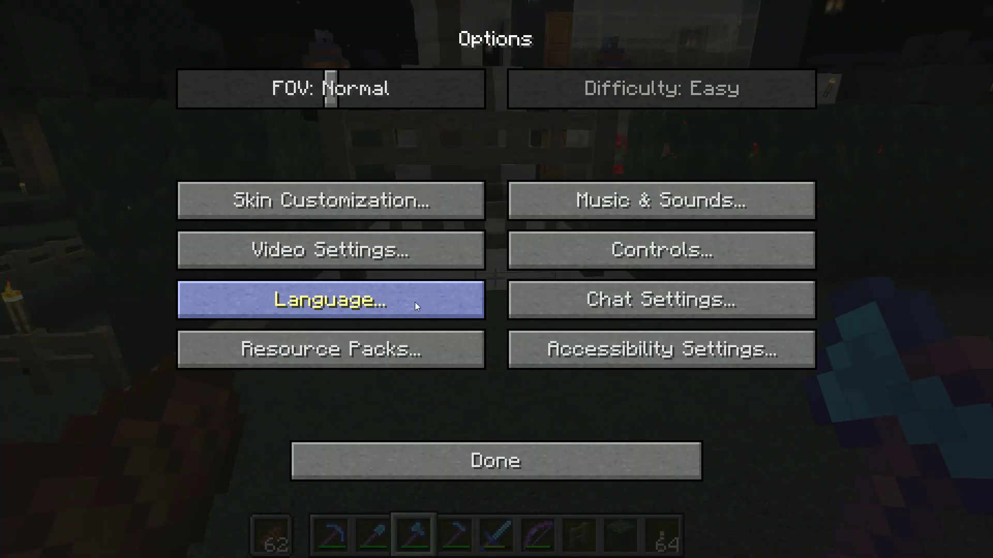
pyautogui.click(329, 348)
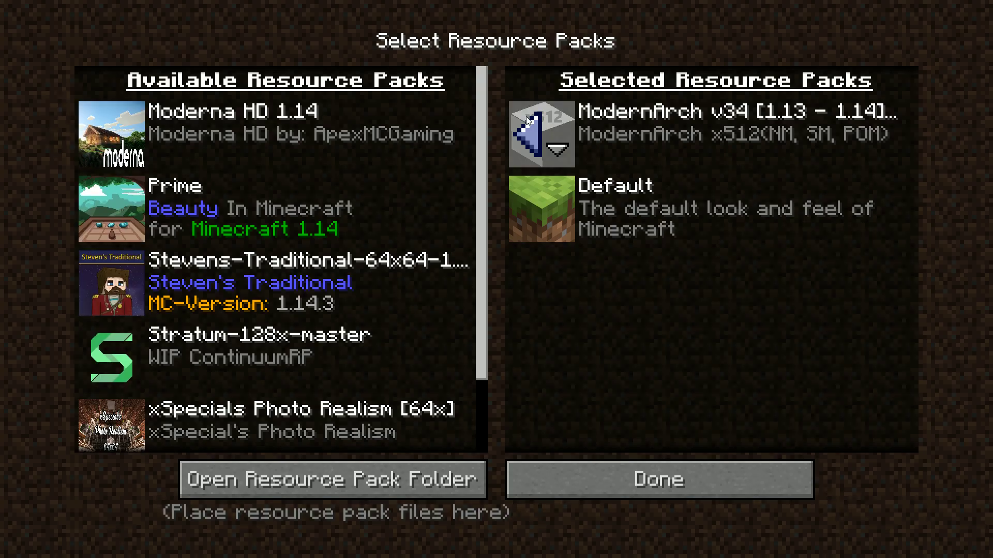
pyautogui.click(658, 481)
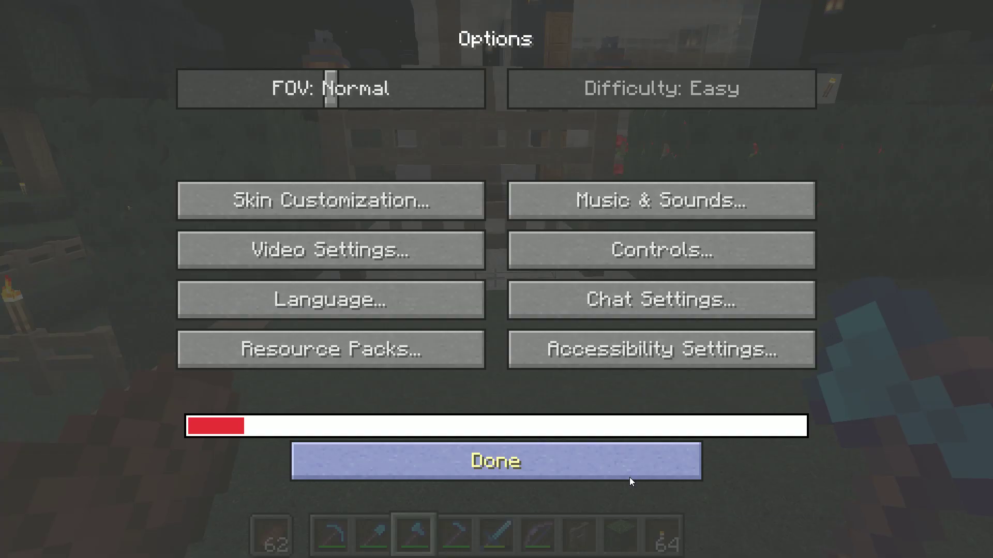
pyautogui.click(495, 461)
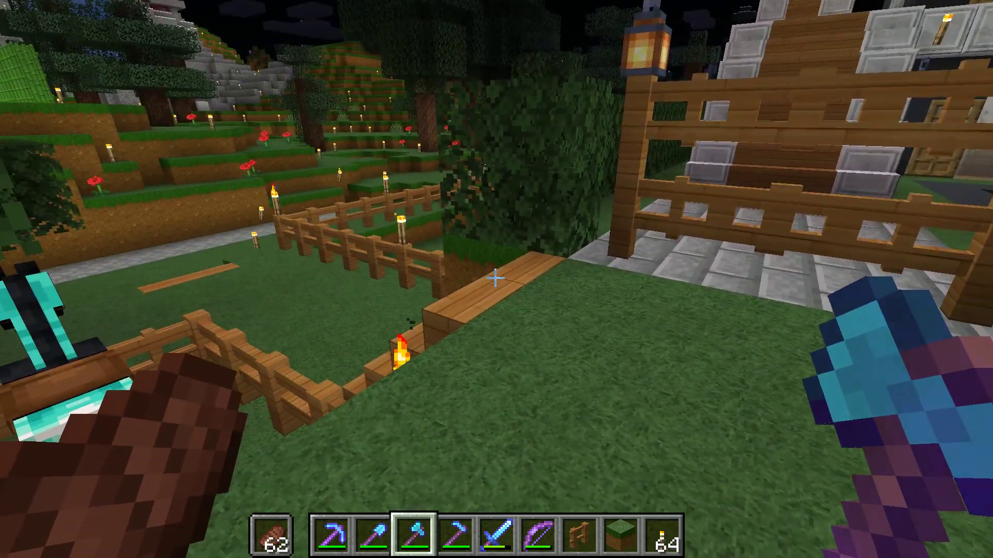
pyautogui.moveTo(495, 286)
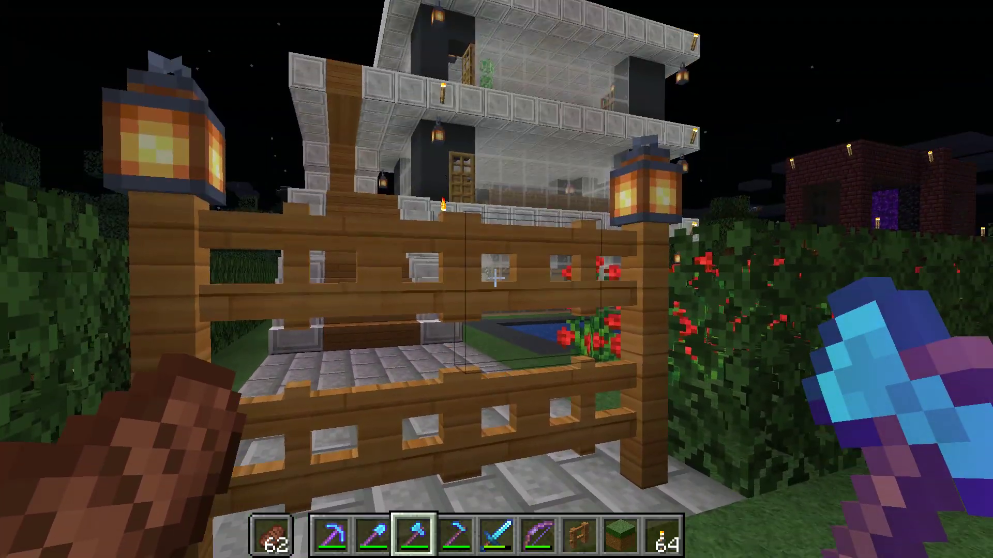
pyautogui.moveTo(496, 279)
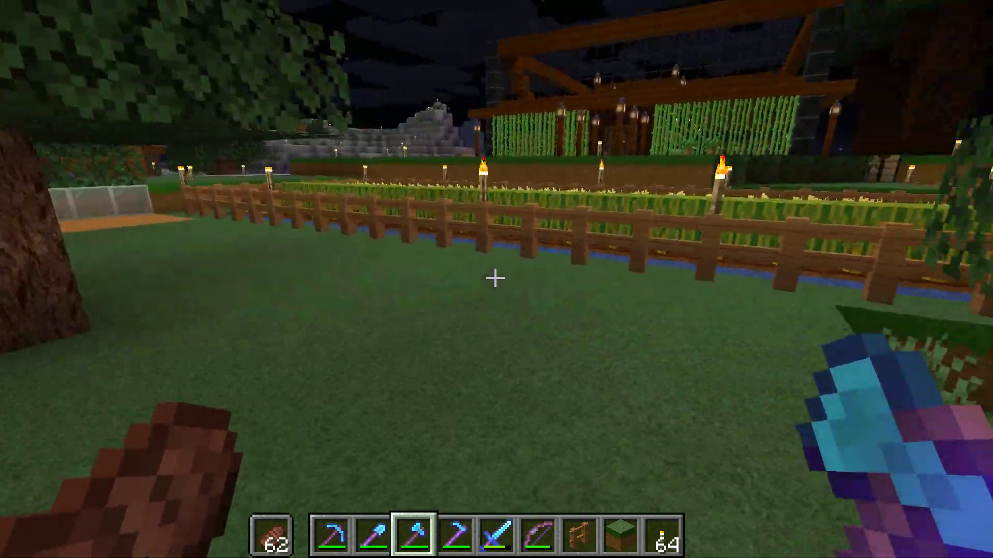
pyautogui.moveTo(496, 278)
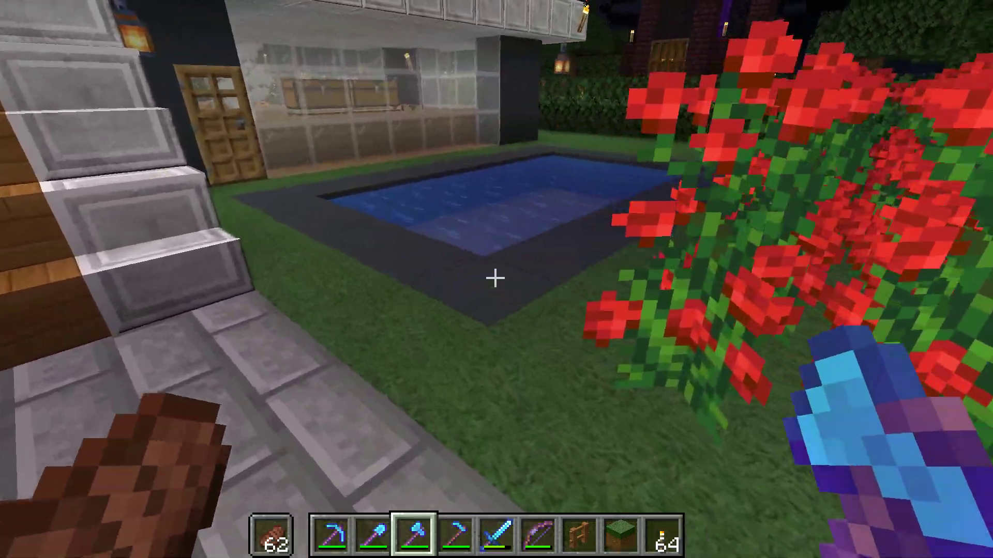
pyautogui.moveTo(496, 278)
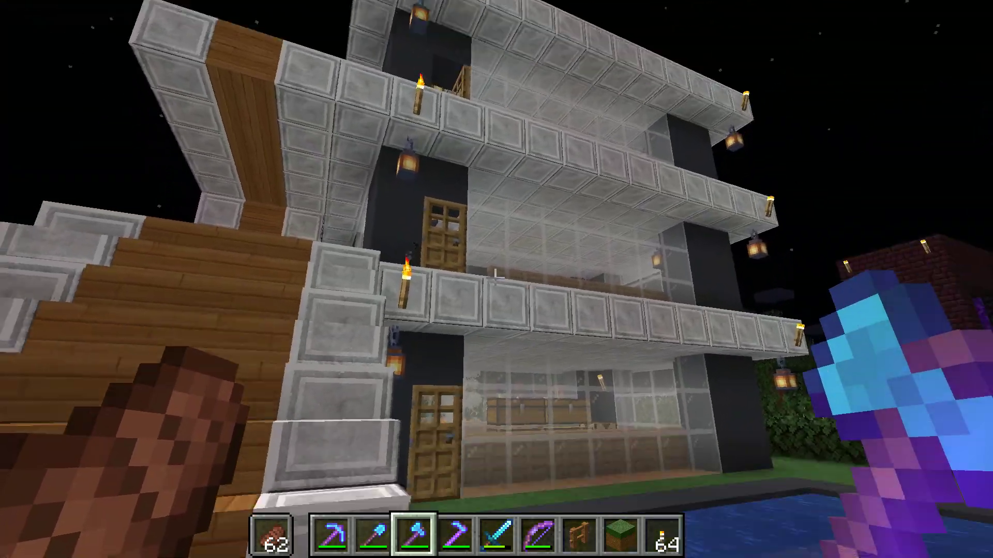
pyautogui.moveTo(494, 290)
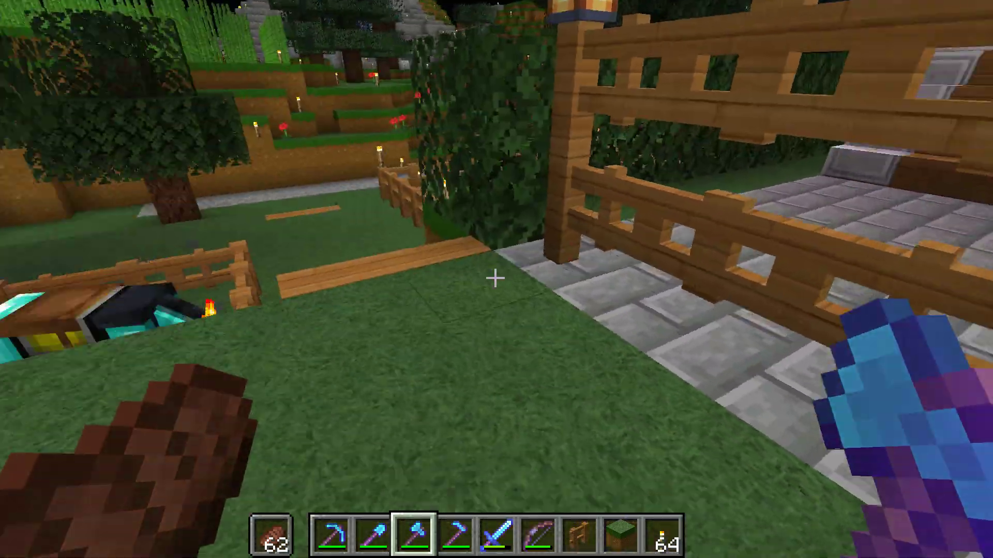
pyautogui.press('1')
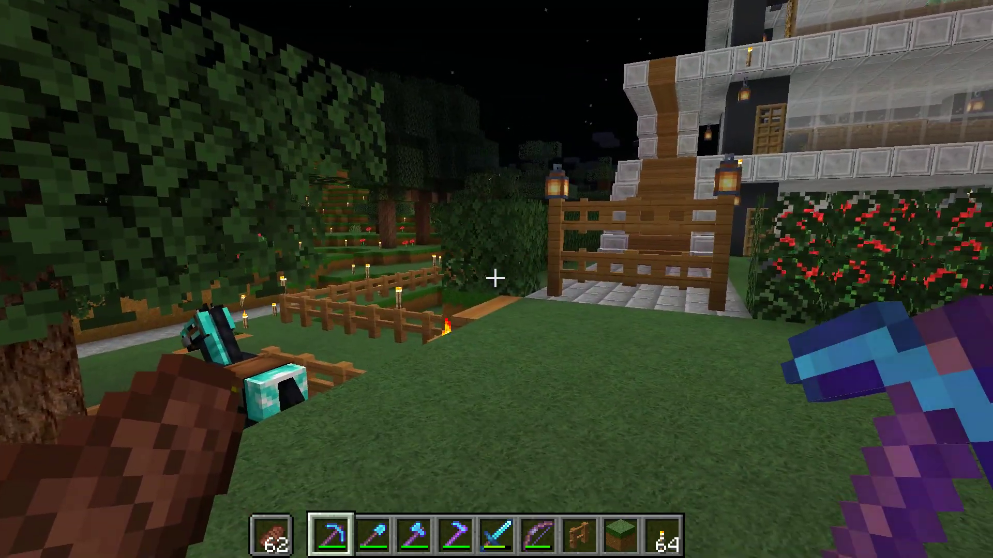
# - Apply a resource pack selection of only Default and let textures reload
pyautogui.press('Escape')
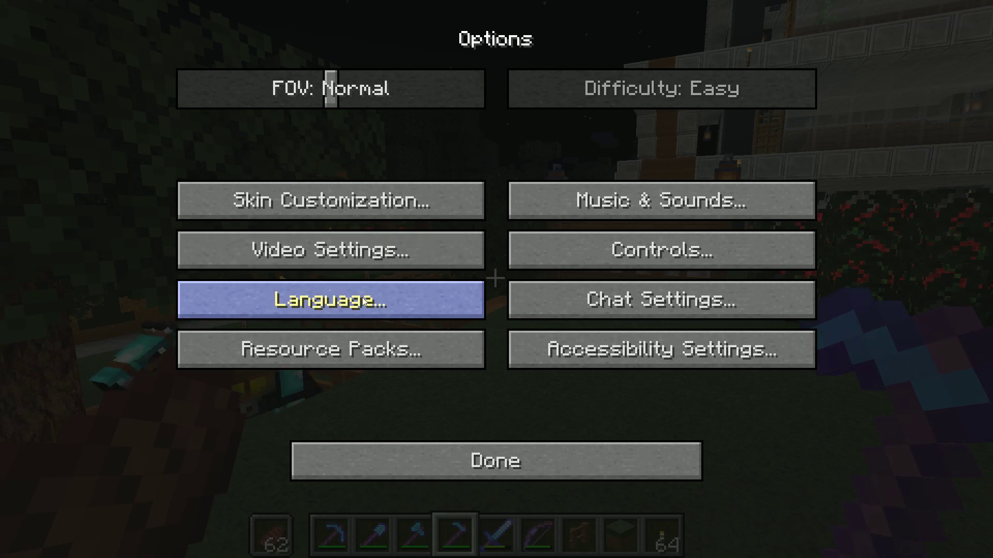
pyautogui.click(329, 349)
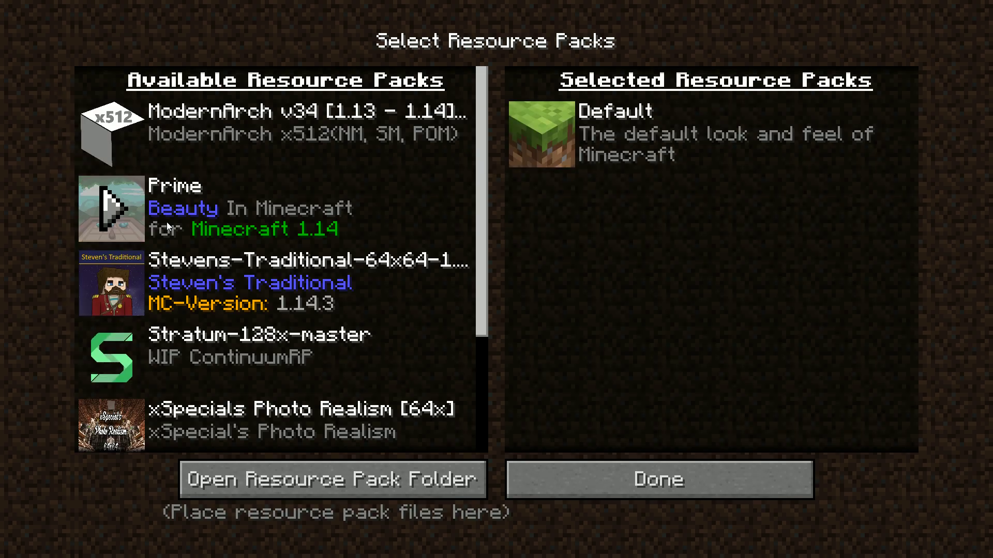
pyautogui.click(658, 482)
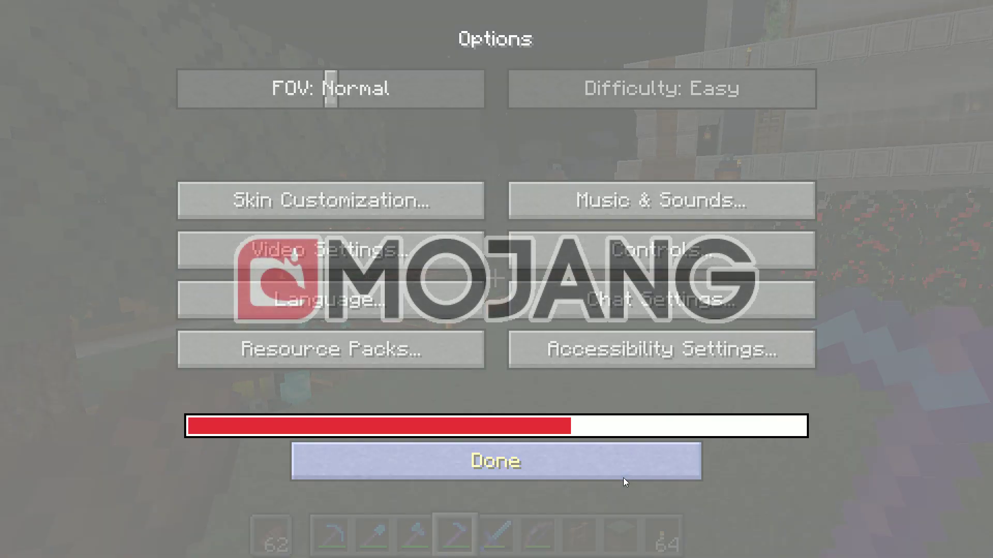
pyautogui.click(496, 461)
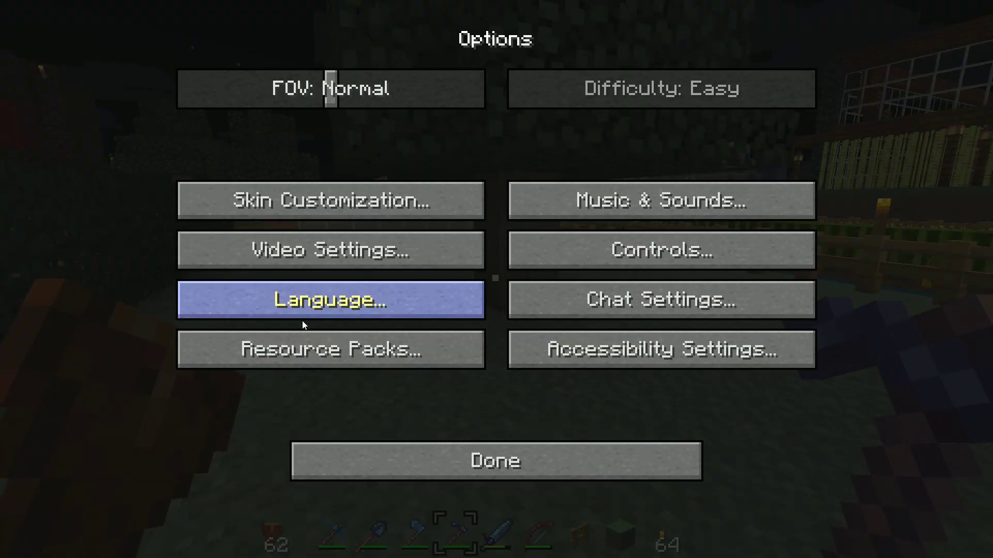
# - Apply the xSpecials Photo Realism pack alongside Default in Resource Packs
pyautogui.click(330, 350)
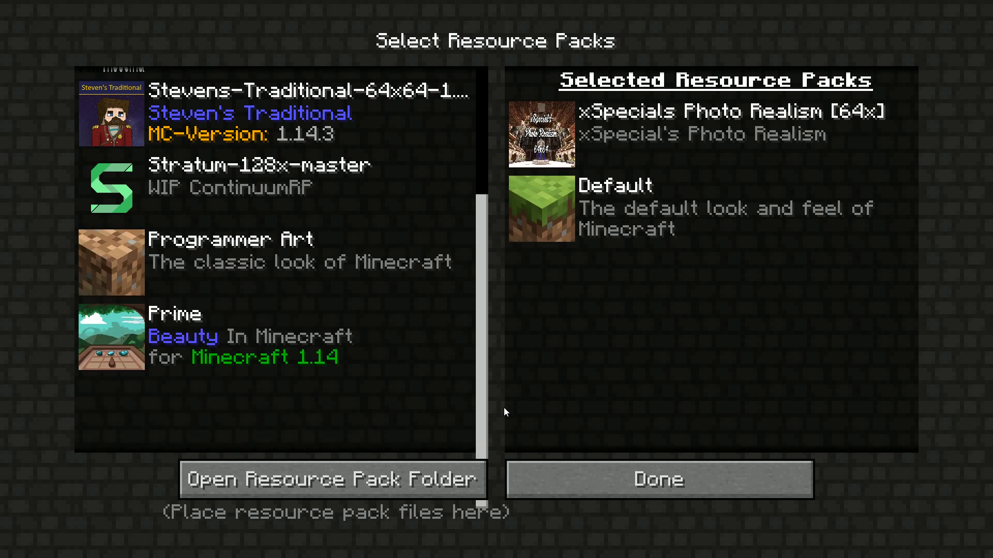
pyautogui.click(659, 481)
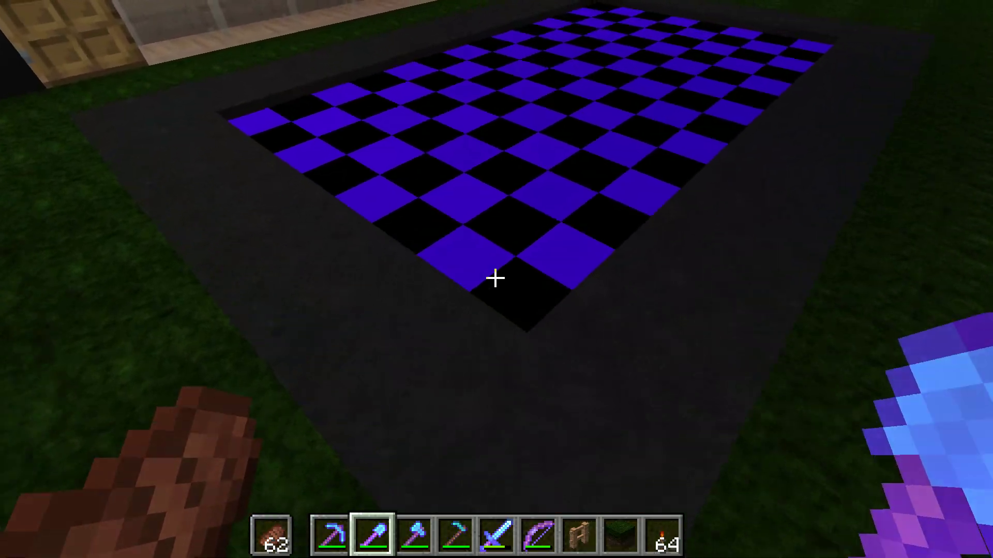
pyautogui.moveTo(496, 278)
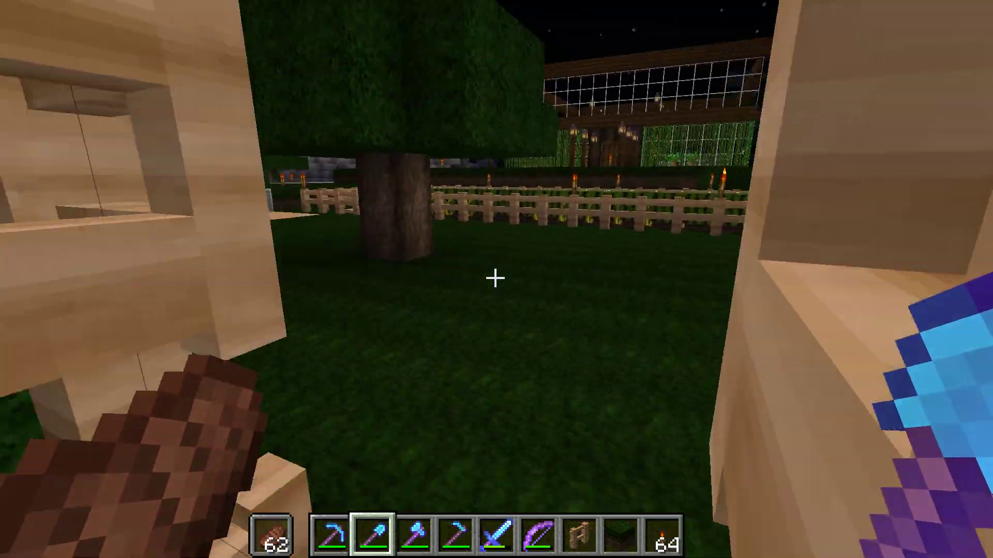
pyautogui.moveTo(496, 278)
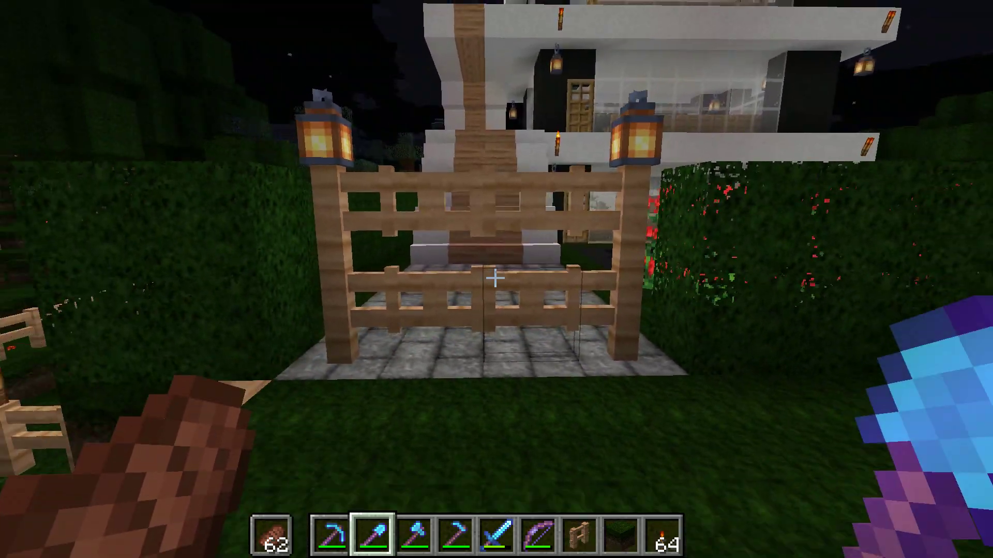
# - Switch to a different resource pack and return to the world
pyautogui.press('Escape')
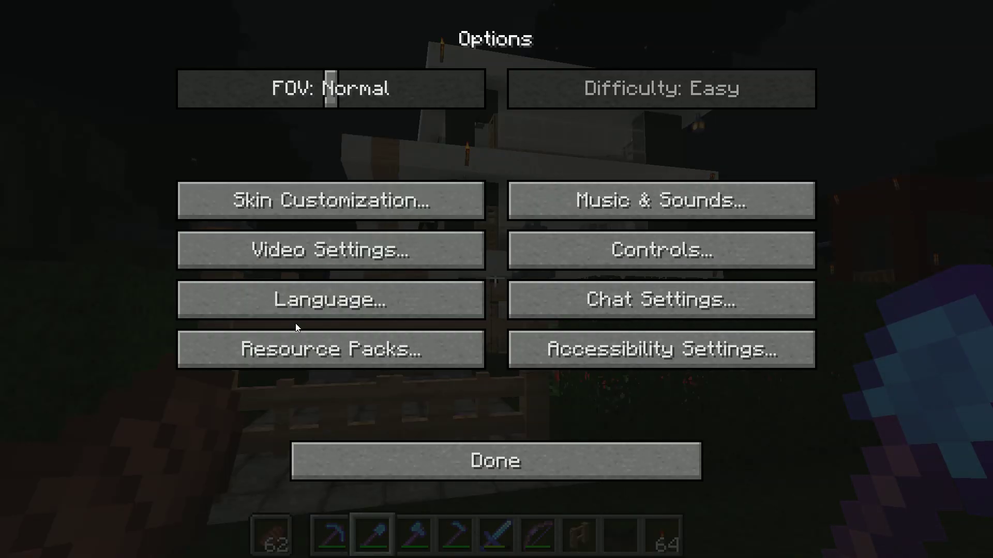
pyautogui.click(329, 349)
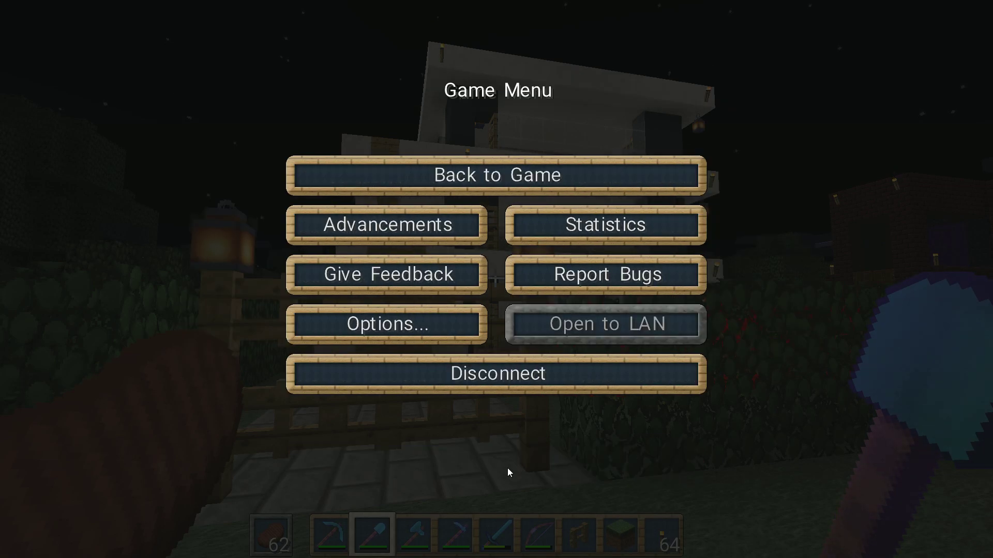
pyautogui.click(497, 175)
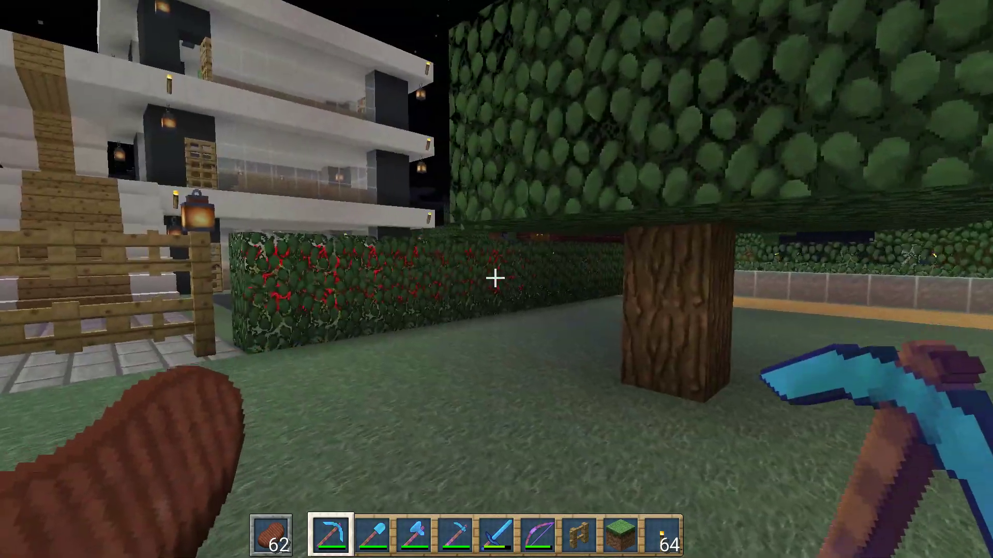
# - Browse the creative and player inventory to view the new item textures
pyautogui.press('e')
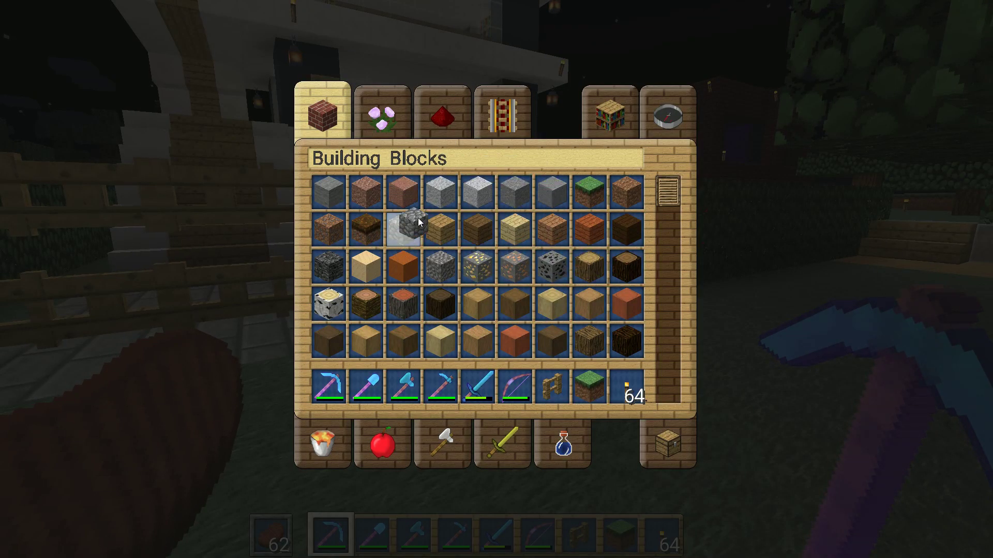
pyautogui.click(442, 117)
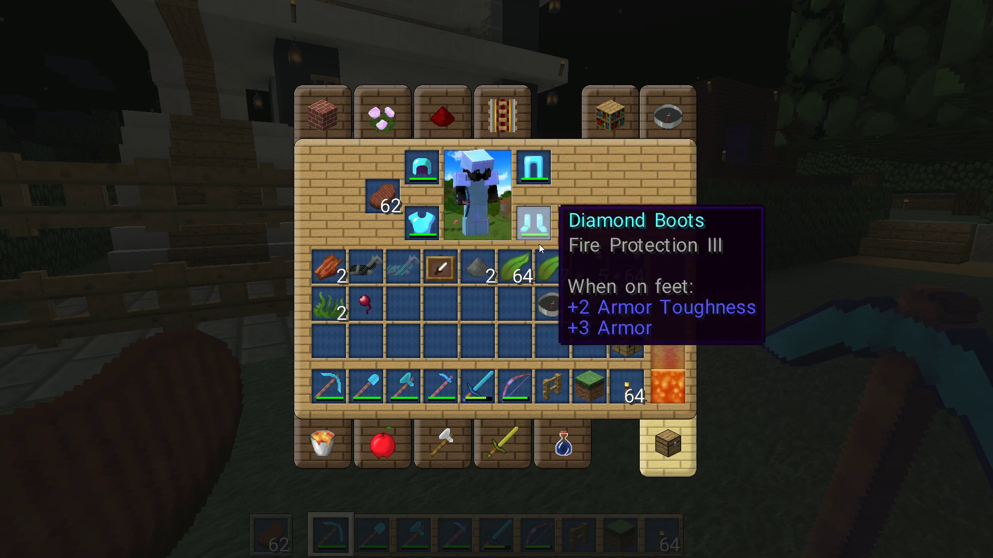
pyautogui.press('Escape')
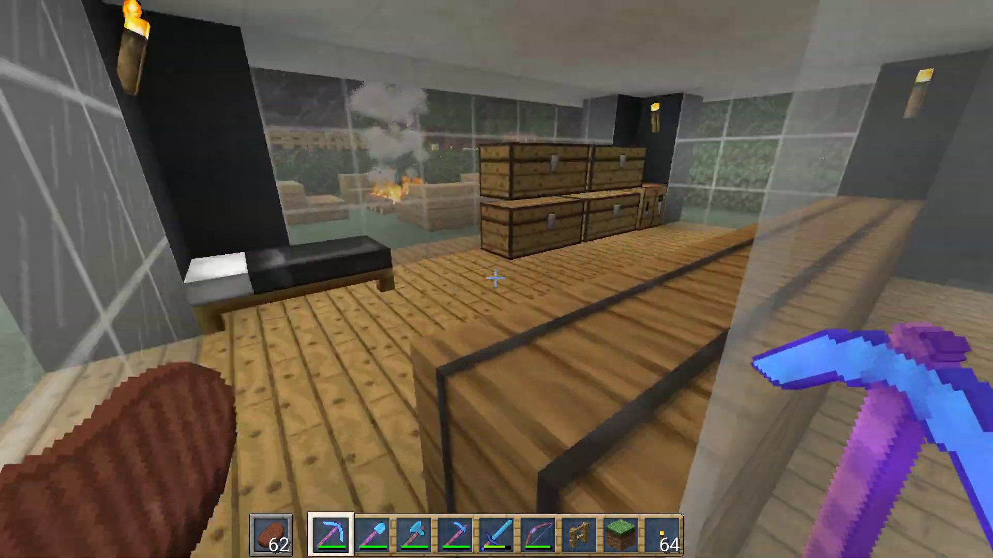
pyautogui.moveTo(495, 279)
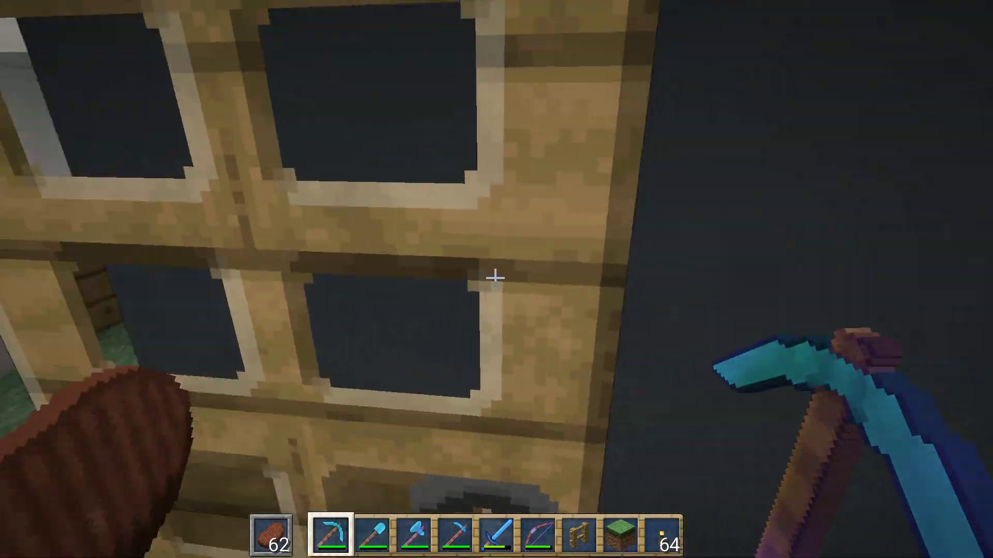
pyautogui.press('Escape')
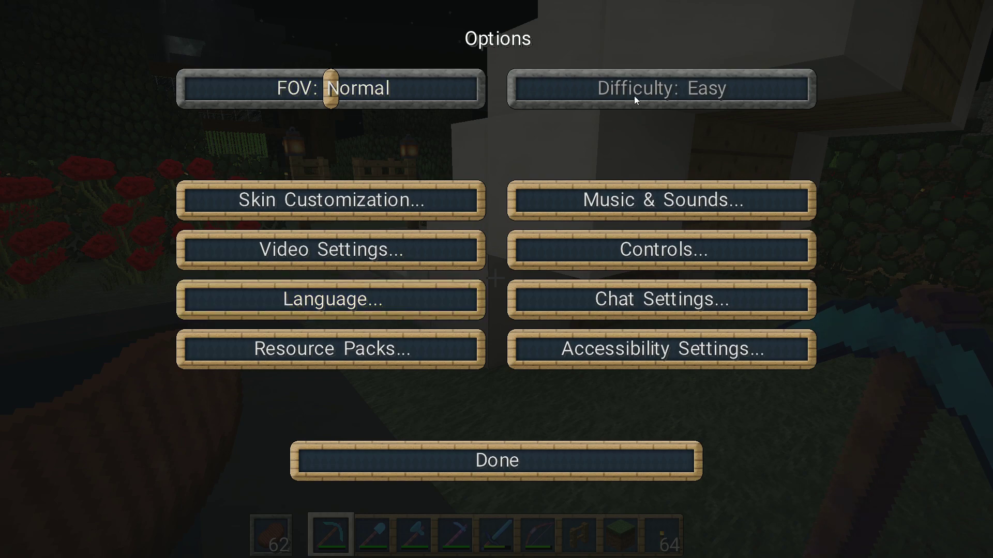
pyautogui.click(496, 460)
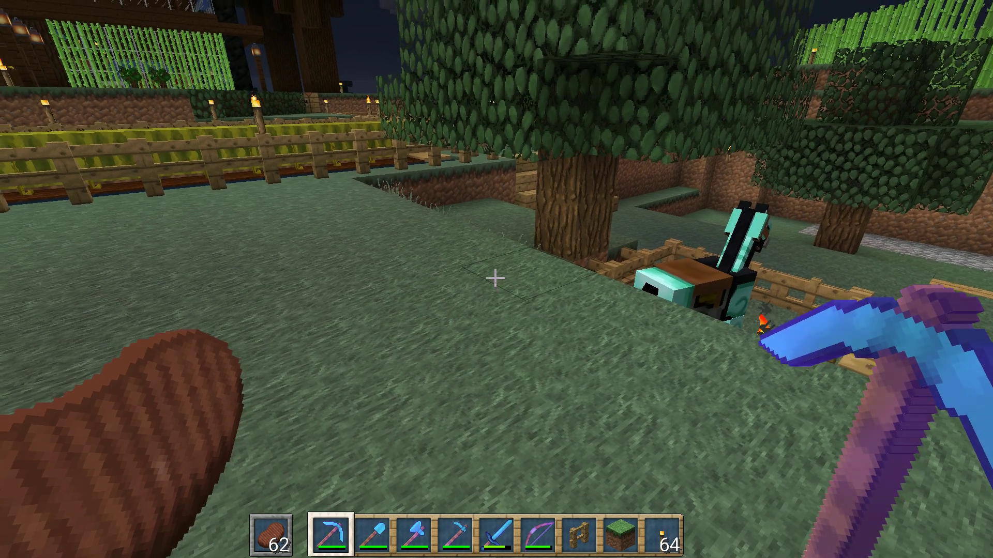
pyautogui.press('3')
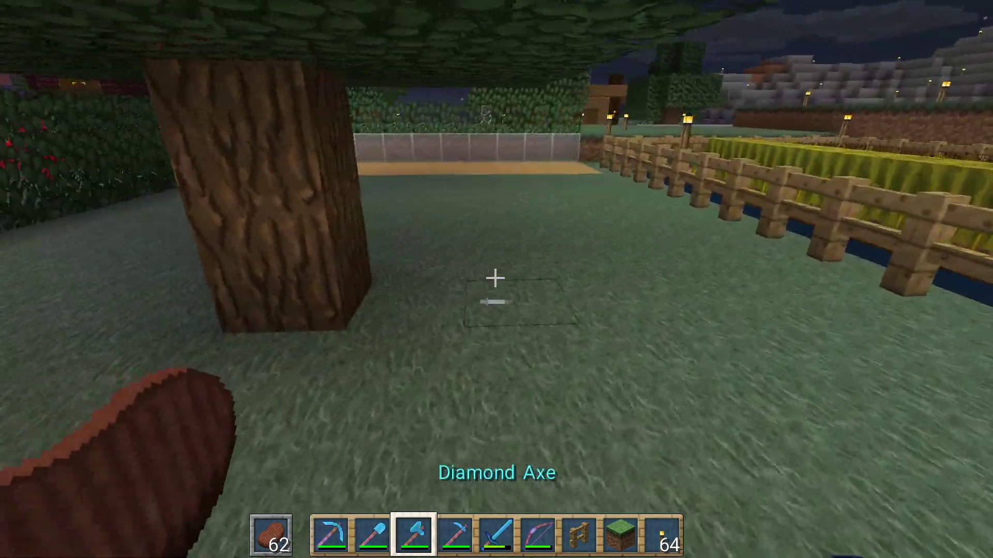